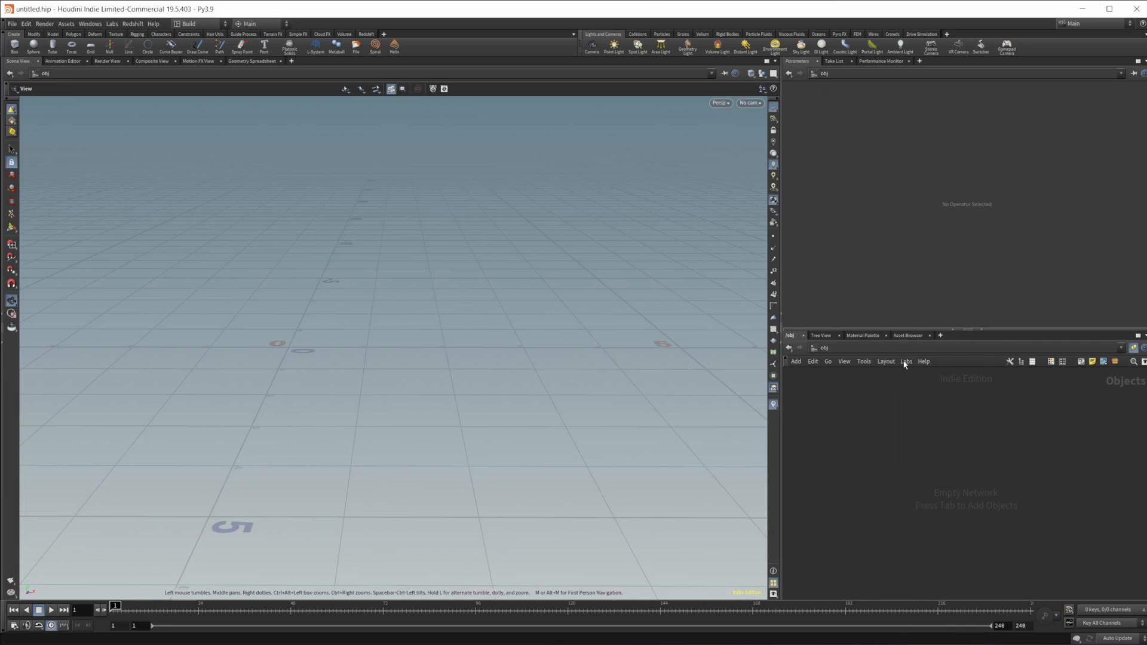
mouse_move(919, 462)
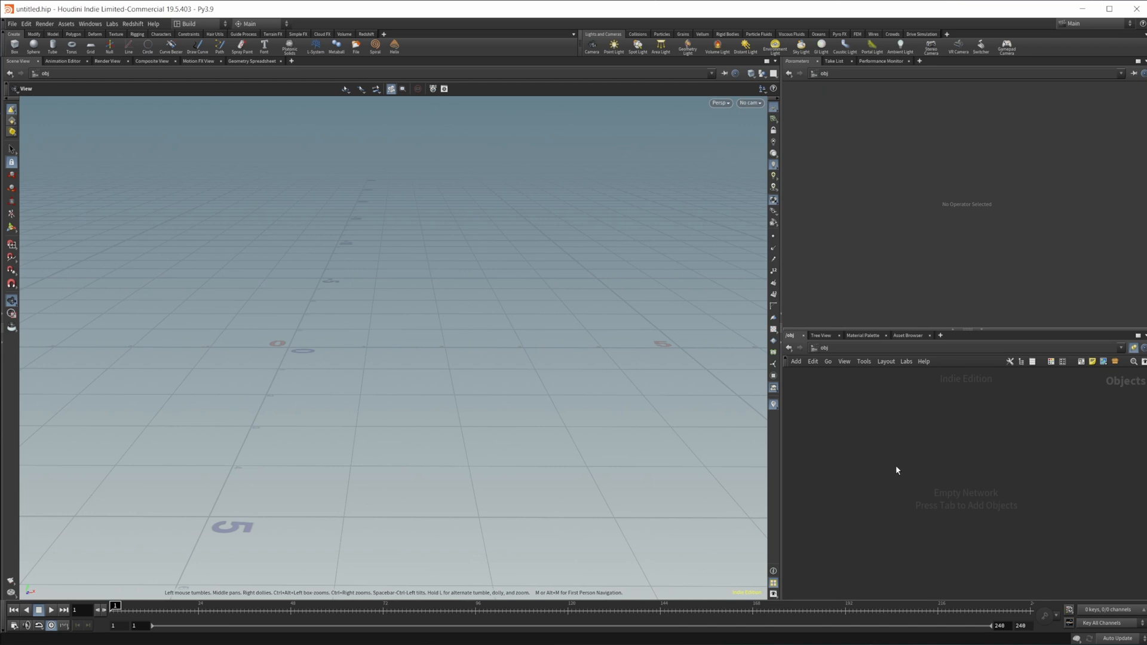
Bring up the Tab node creation menu over the empty object network
key(tab)
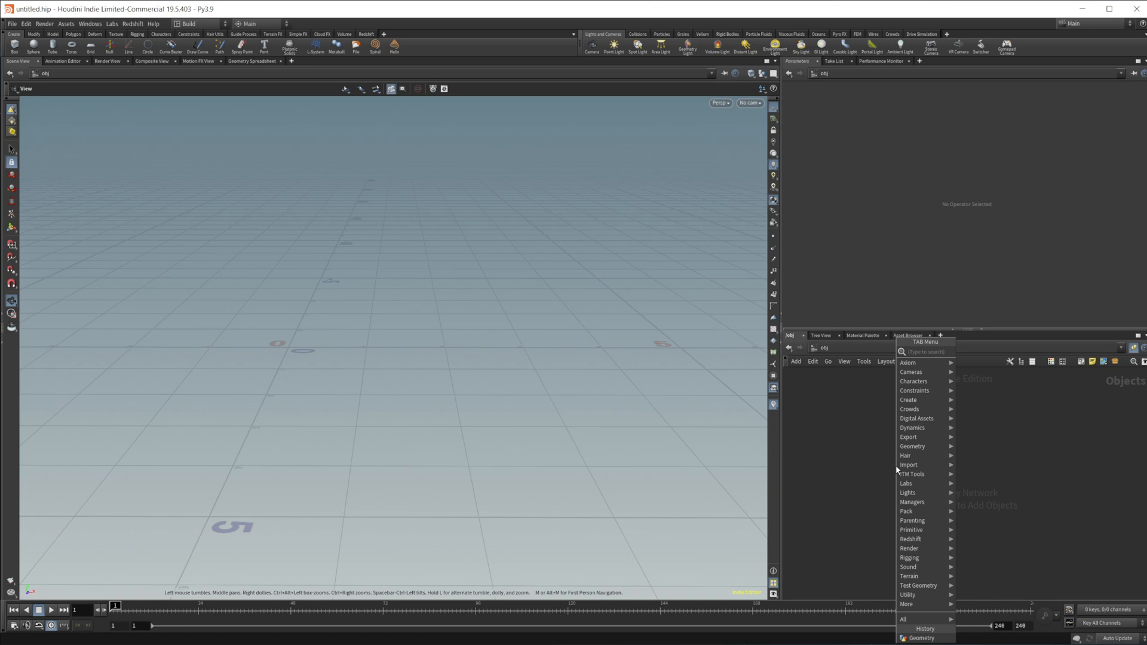
Create a Geometry object containing a polygon Sphere
text(ge)
text(sp)
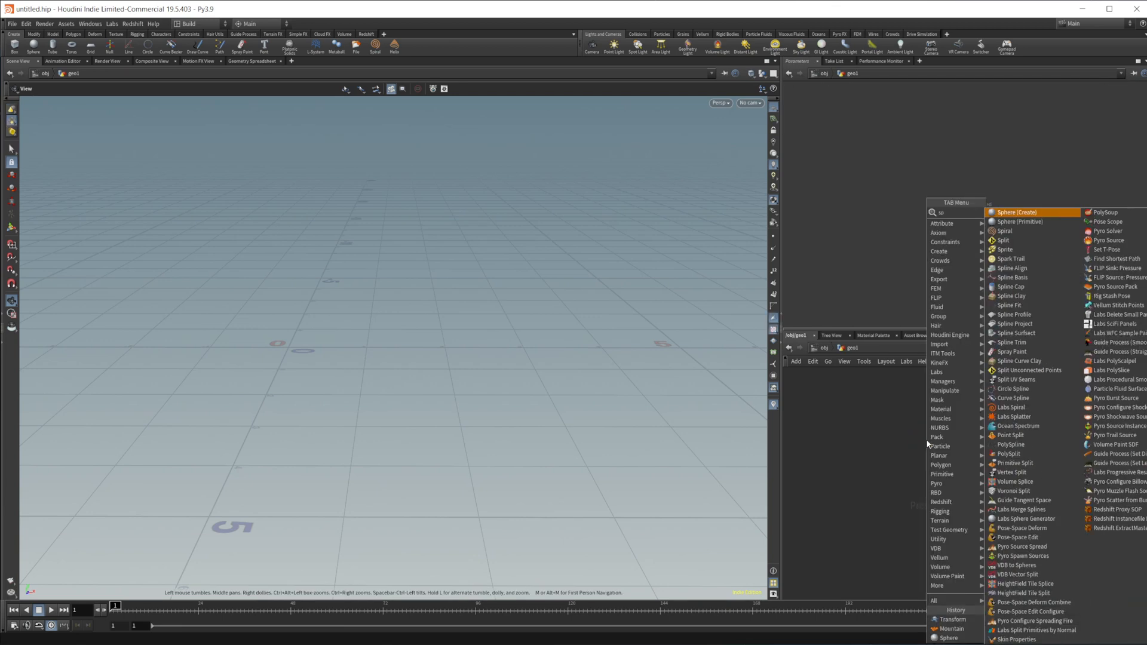
click(1017, 212)
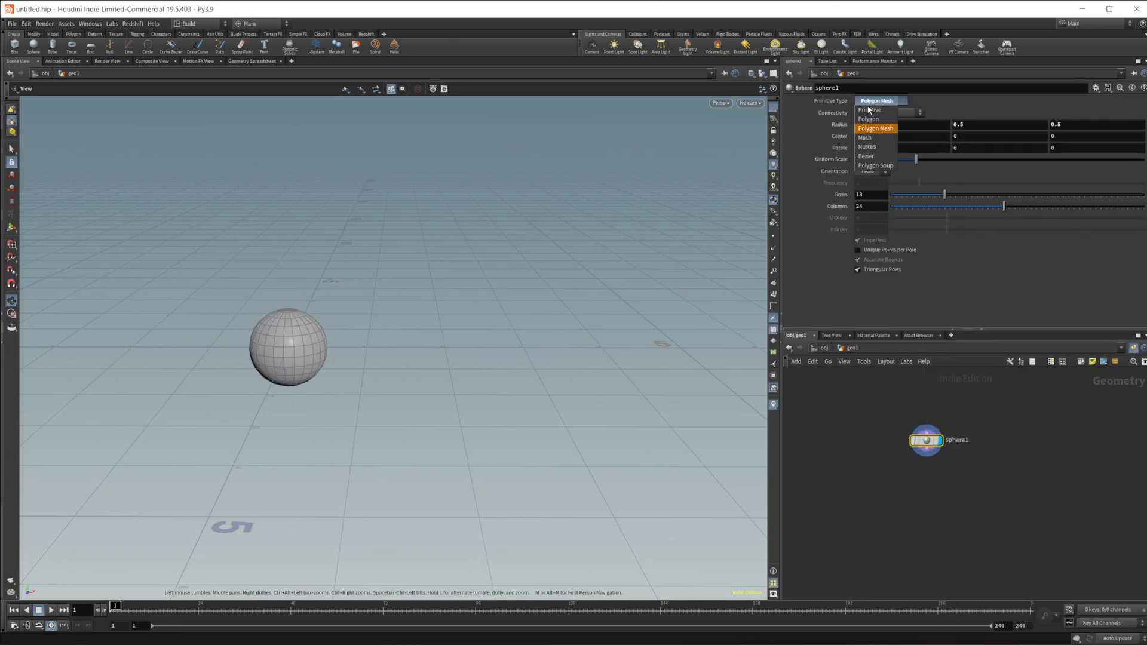
click(868, 118)
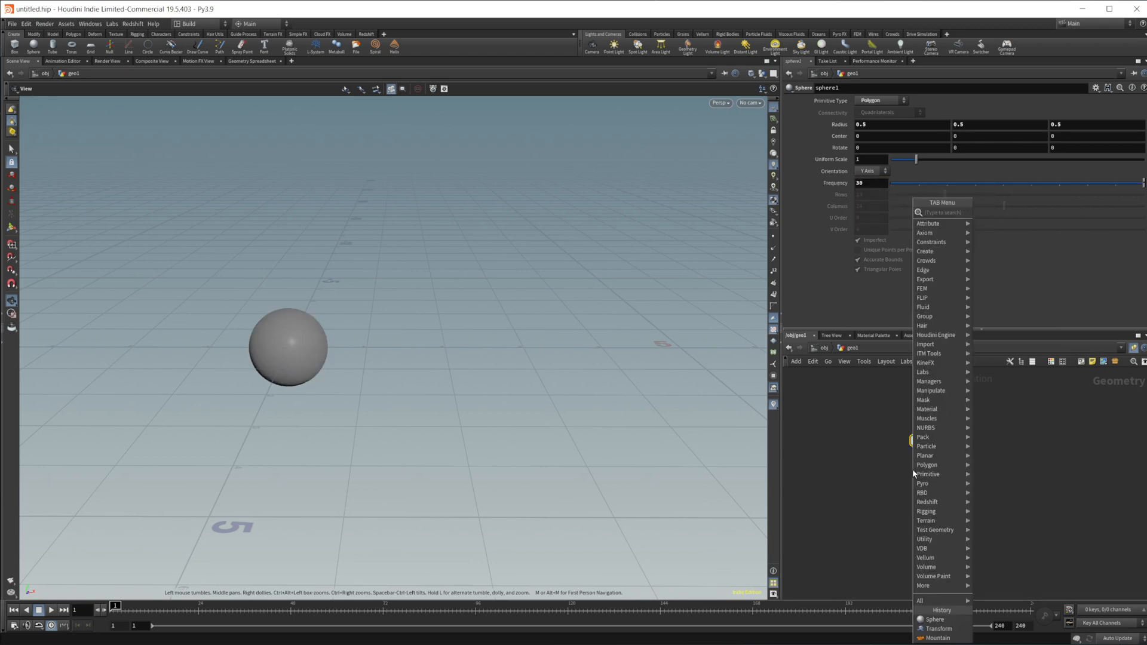
Add Attribute Noise after the sphere and shrink its element size for a spiky rock
click(937, 637)
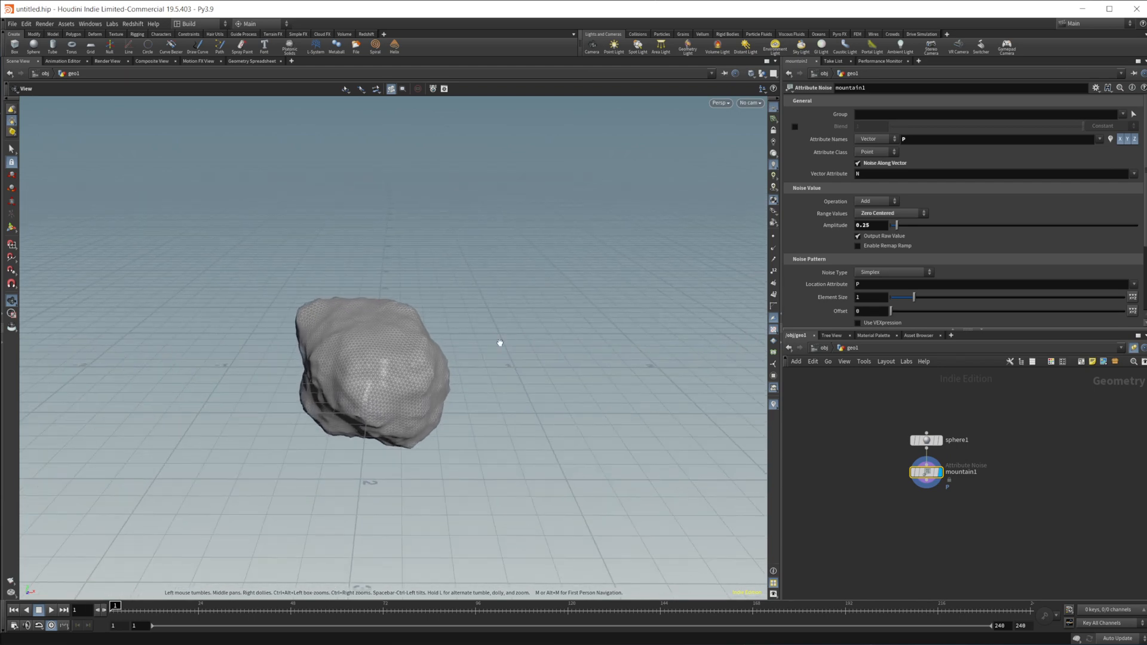
drag(913, 297, 903, 297)
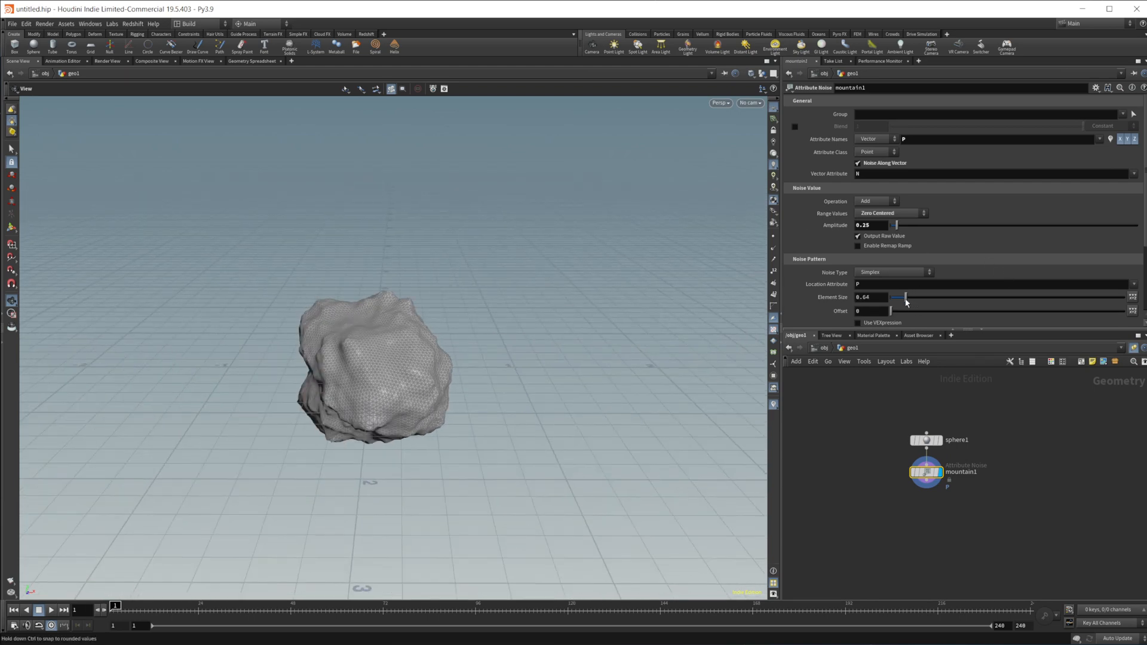
drag(906, 303, 898, 303)
text(trans)
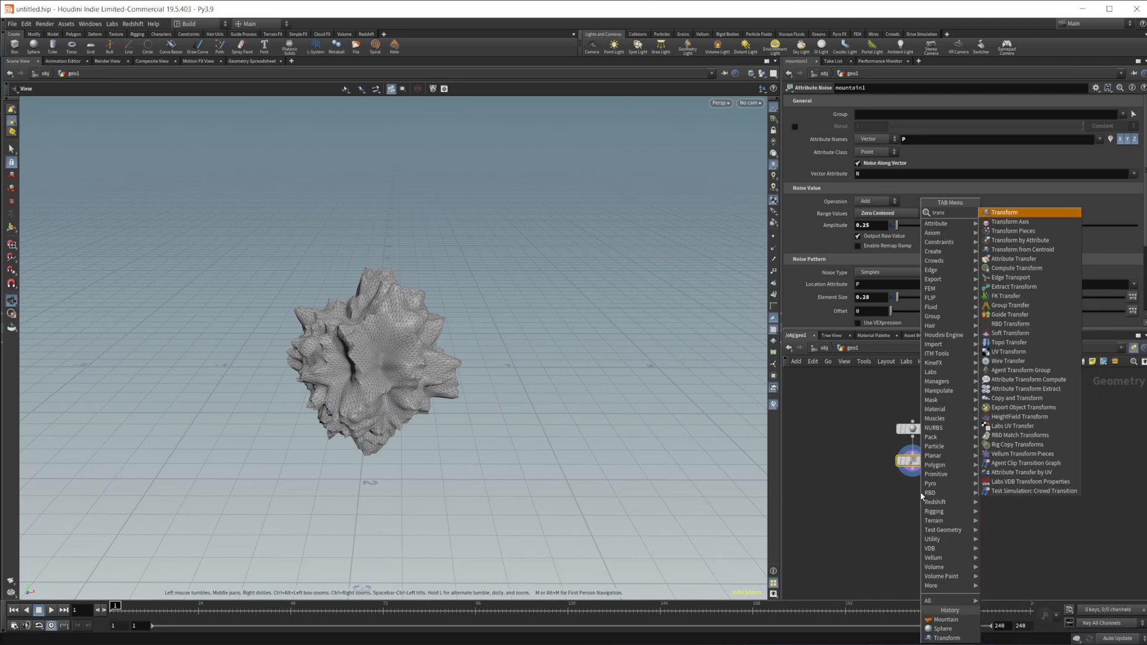
Add a Transform node after the mountain1 attribute noise node
click(1004, 212)
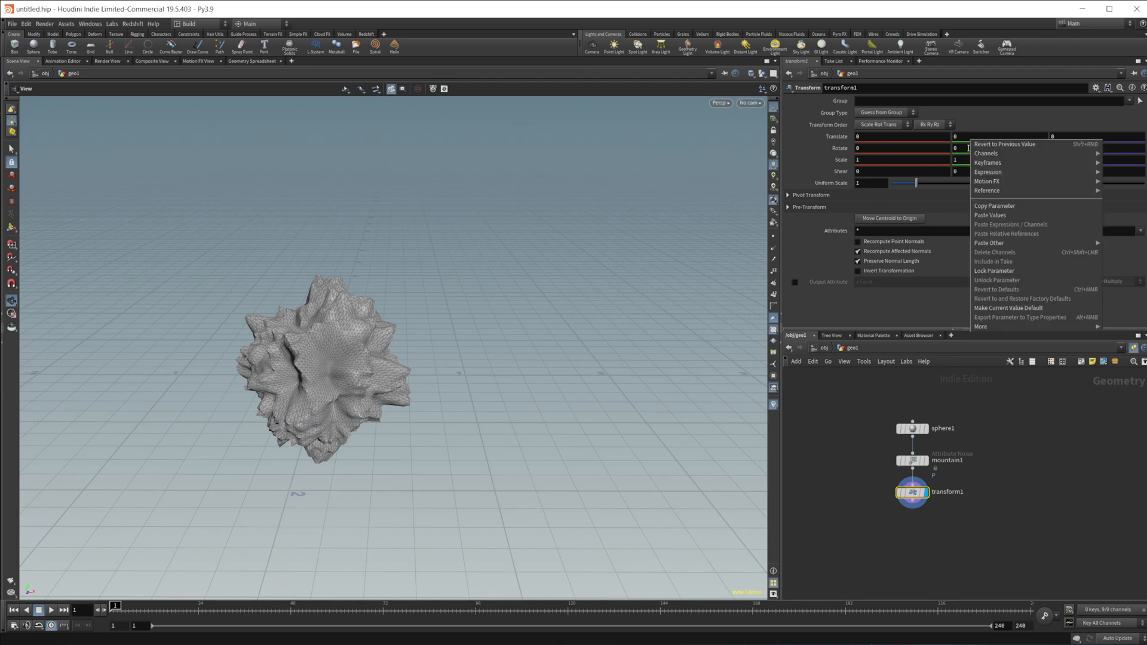
mouse_move(987, 182)
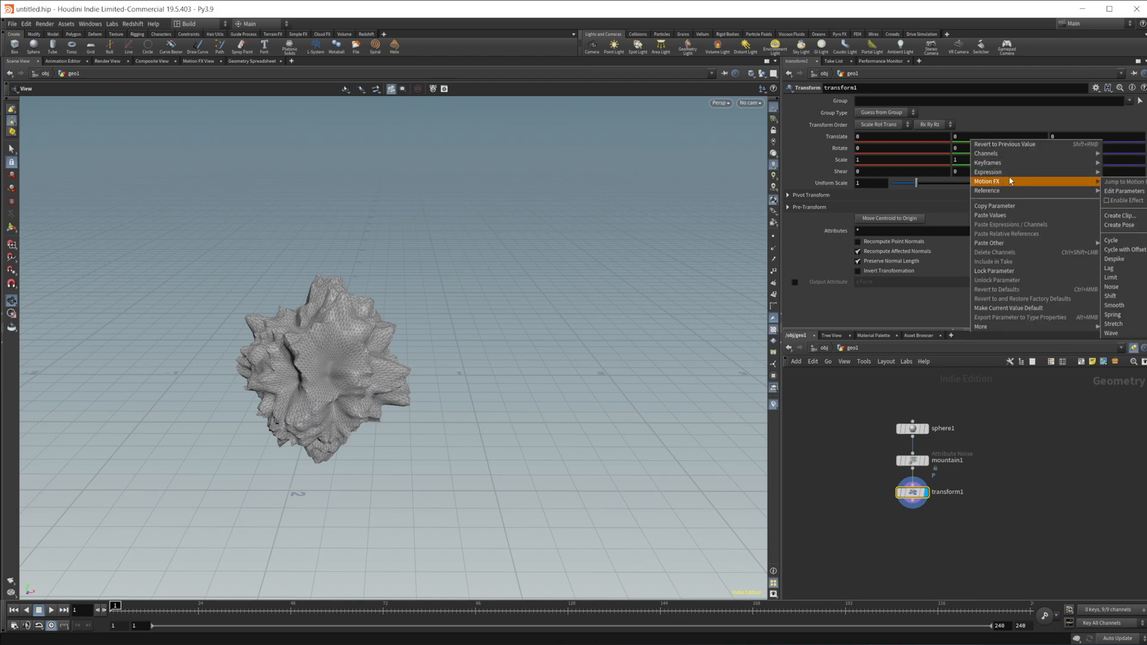
mouse_move(1112, 315)
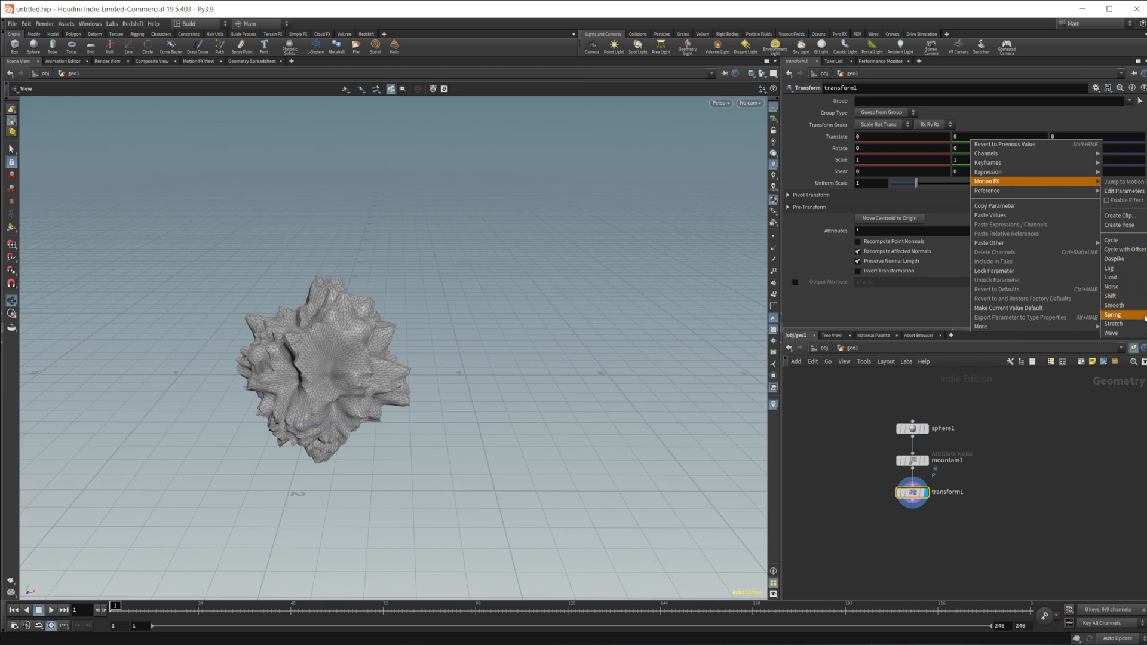
mouse_move(1119, 250)
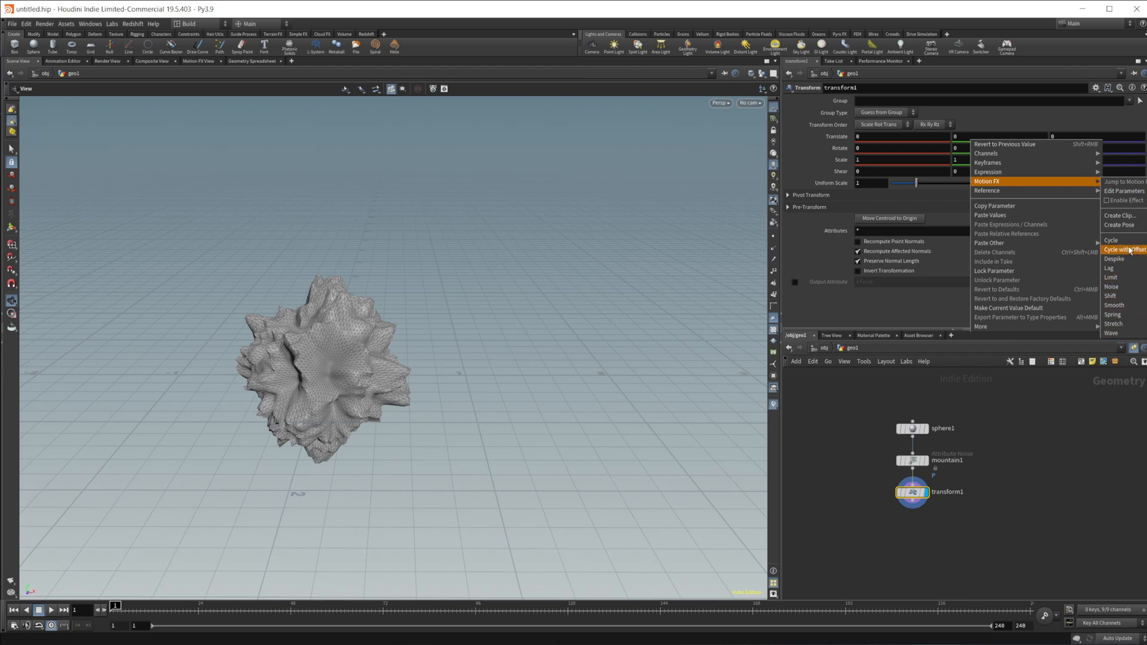
mouse_move(988, 171)
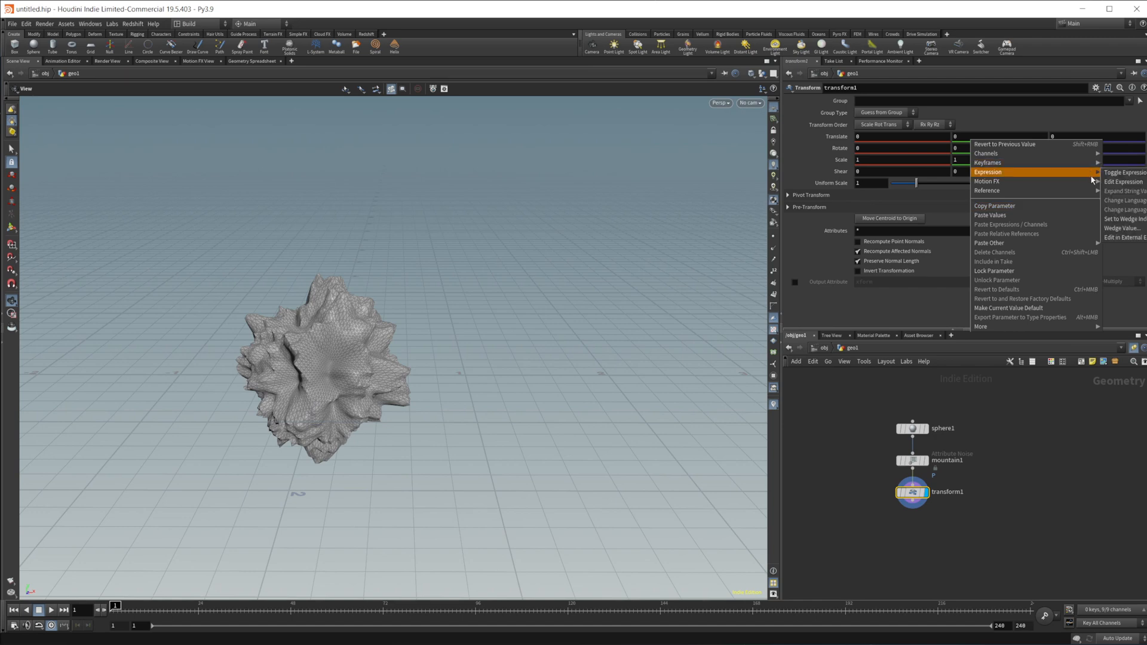
mouse_move(987, 182)
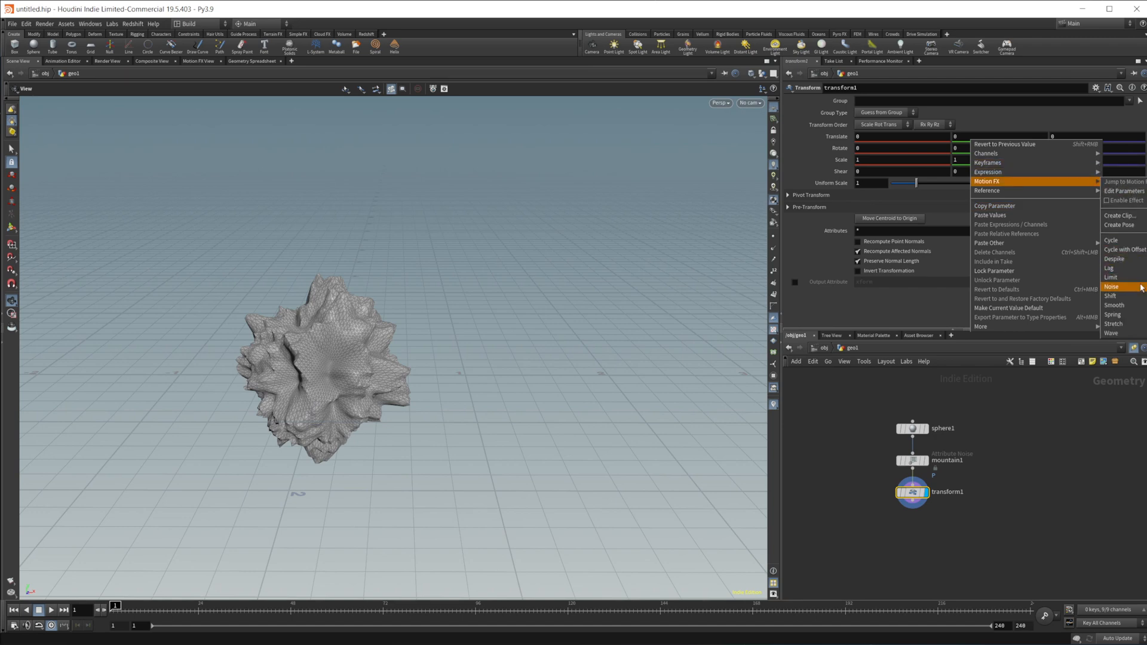
Drive transform1_tx with a Motion FX Noise and enlarge its floating panel
click(1112, 286)
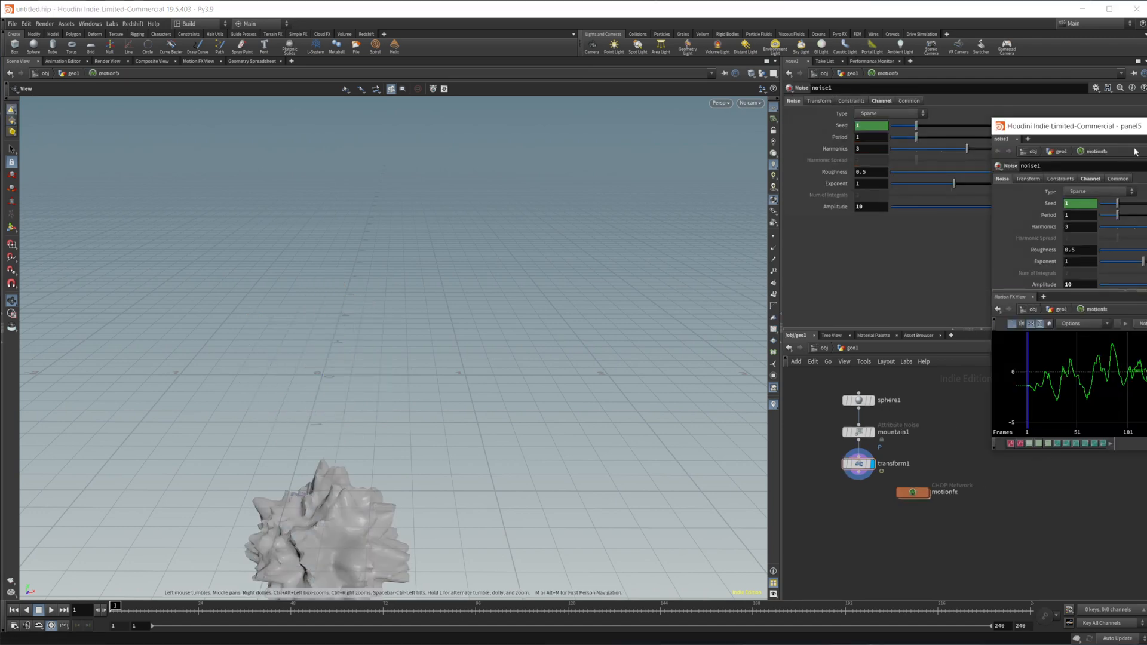
drag(1069, 127, 629, 145)
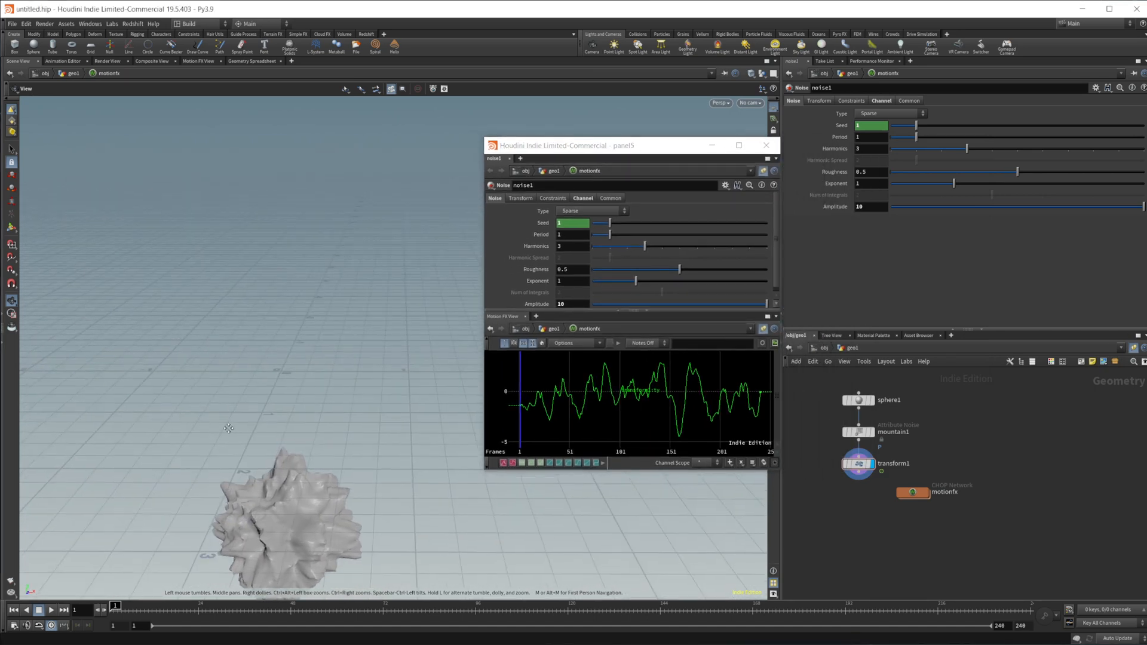
drag(567, 144, 494, 138)
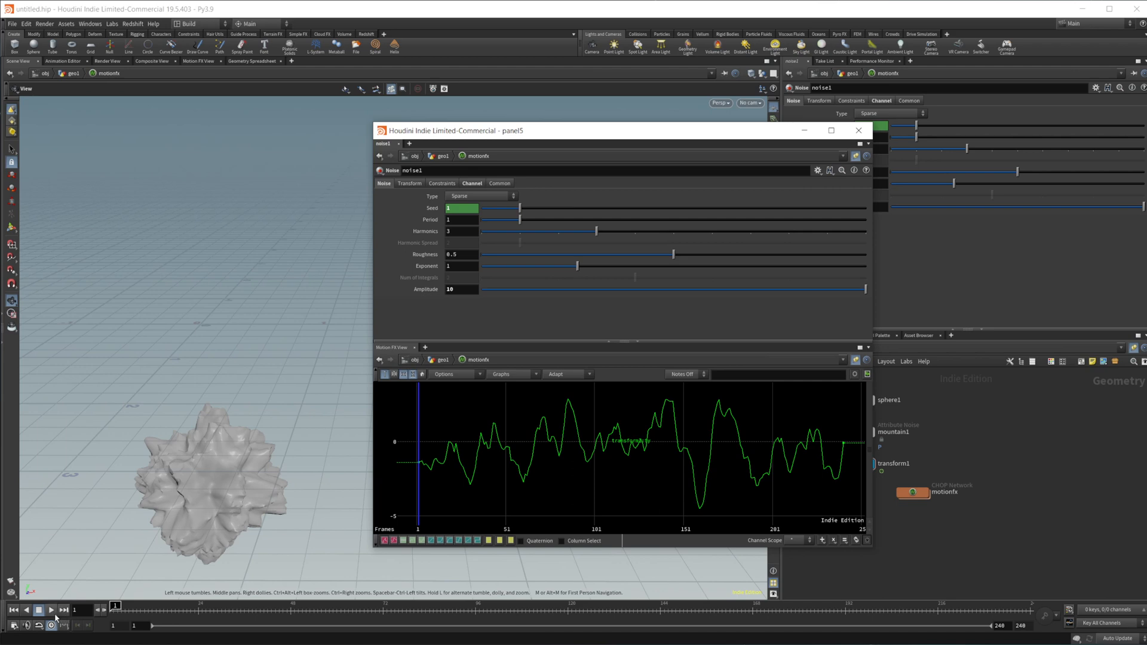
click(52, 610)
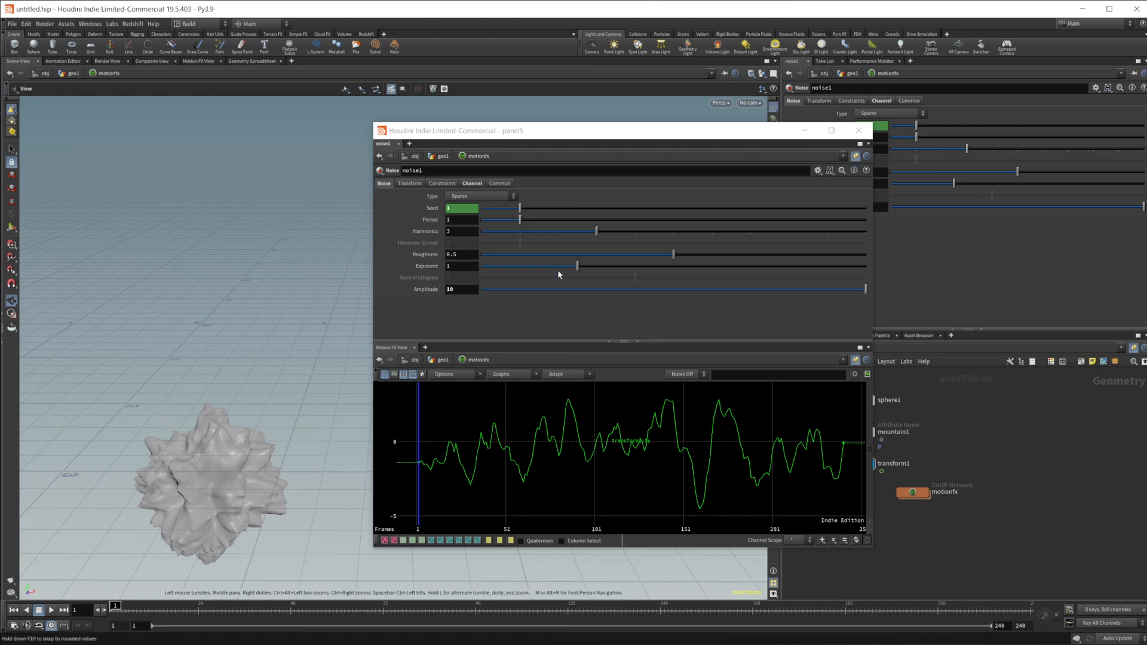
mouse_move(526, 225)
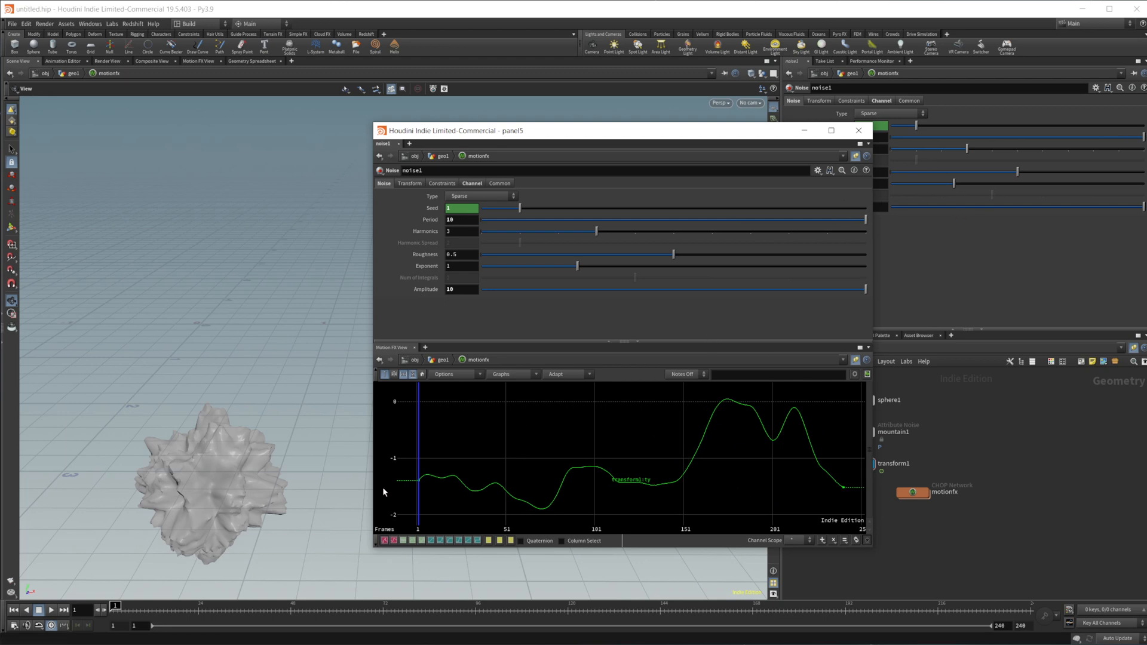
Preview the animation while experimenting with noise1's harmonics and roughness
click(52, 610)
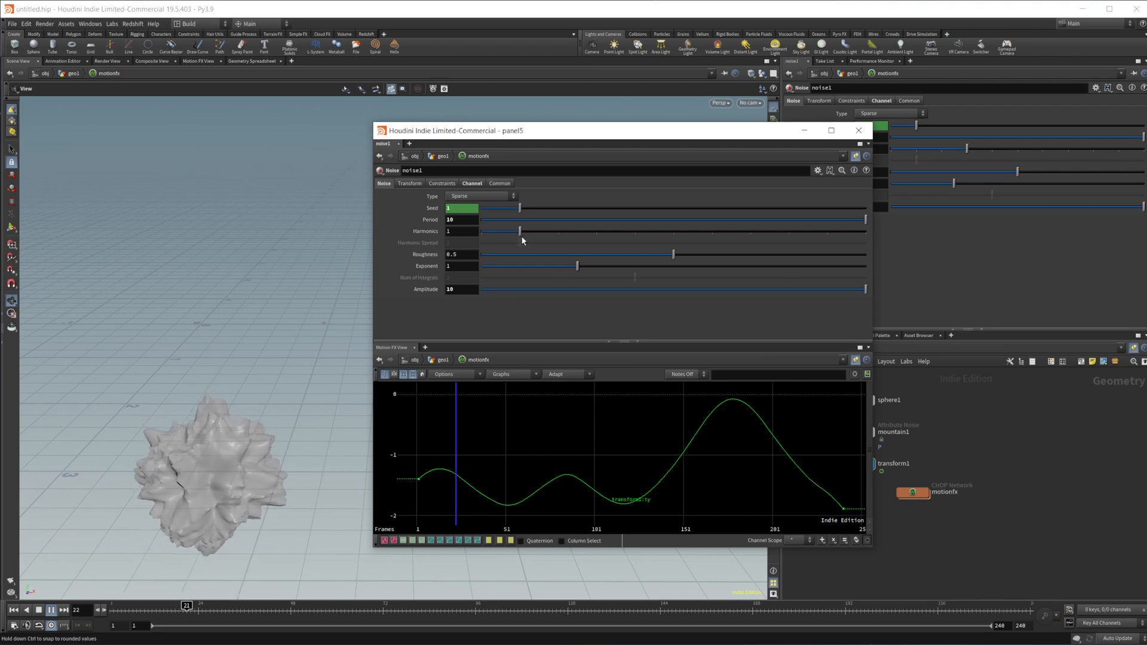
drag(521, 231, 789, 232)
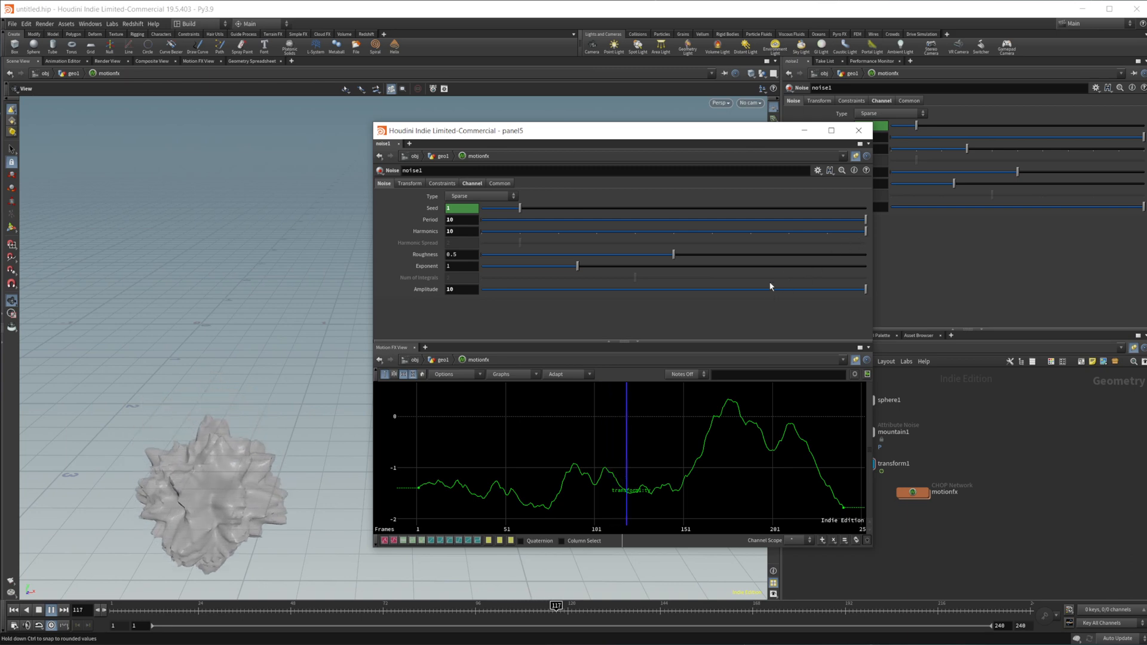
drag(674, 254, 664, 257)
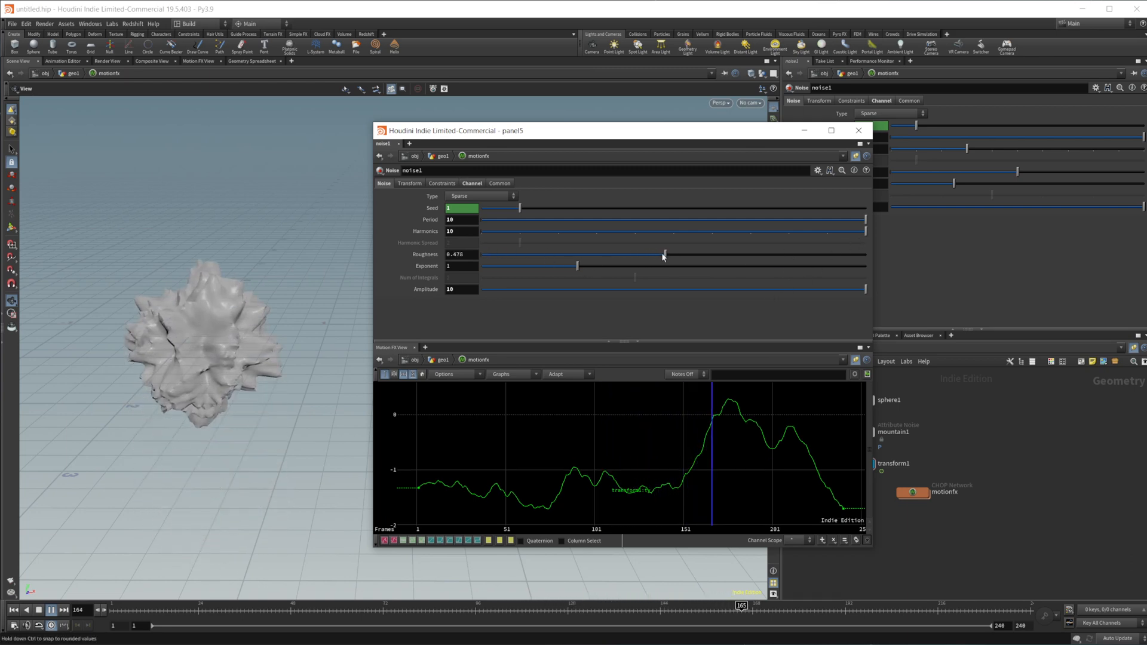
drag(665, 254, 737, 254)
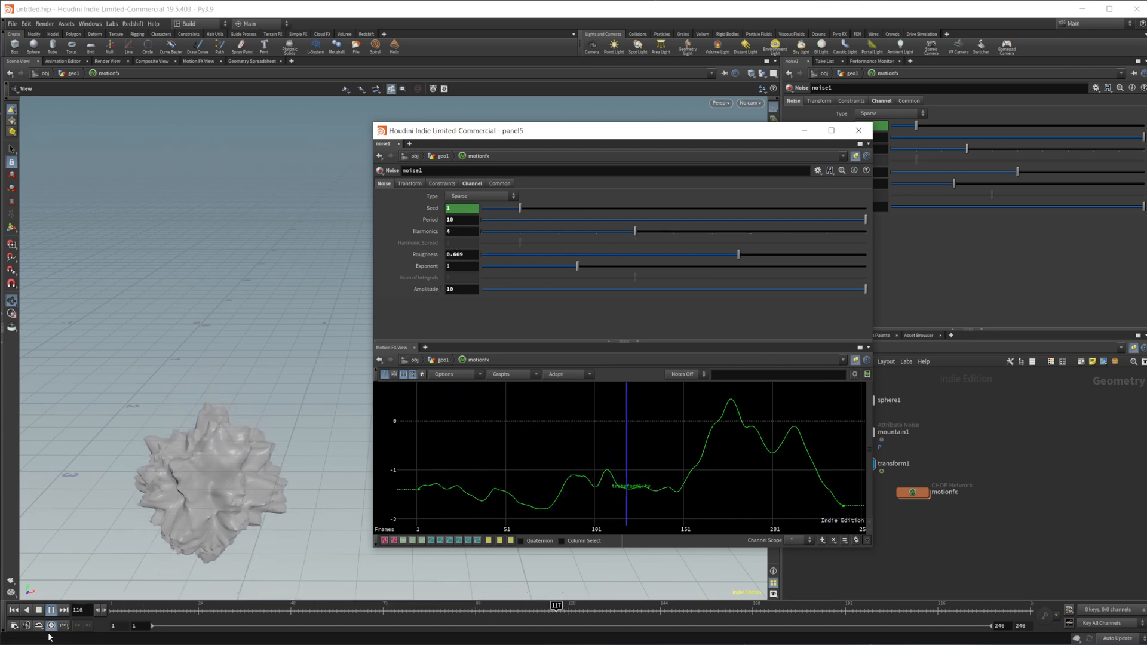
drag(739, 254, 684, 254)
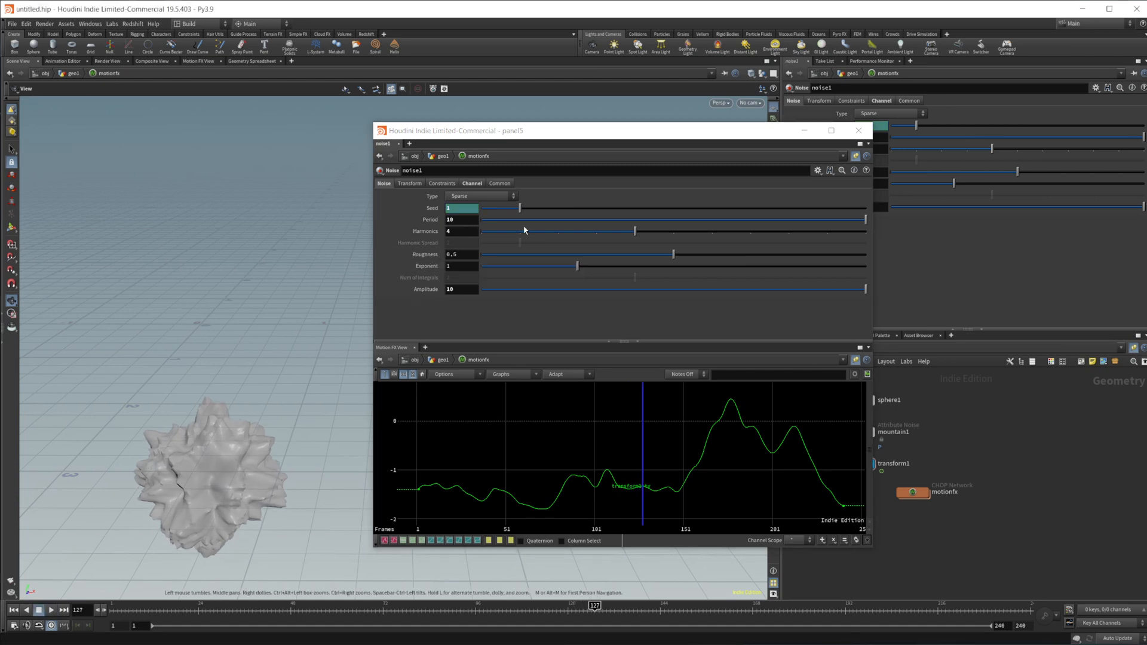
Set noise1 to harmonics 2, exponent 1 and amplitude 10
drag(635, 231, 747, 231)
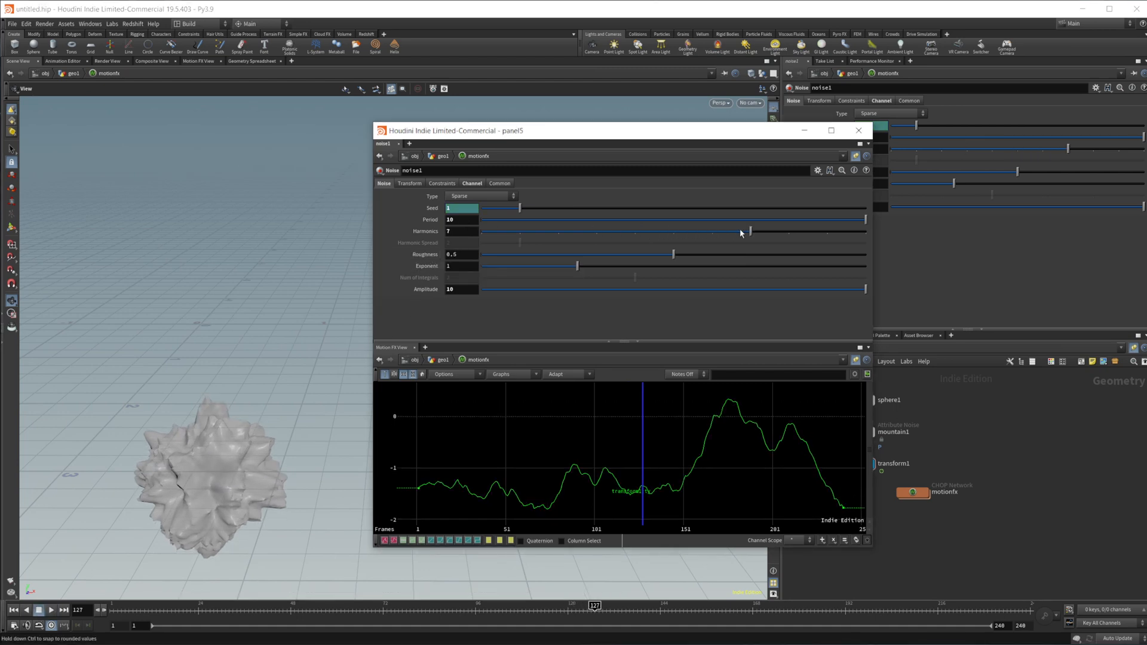
drag(747, 231, 596, 232)
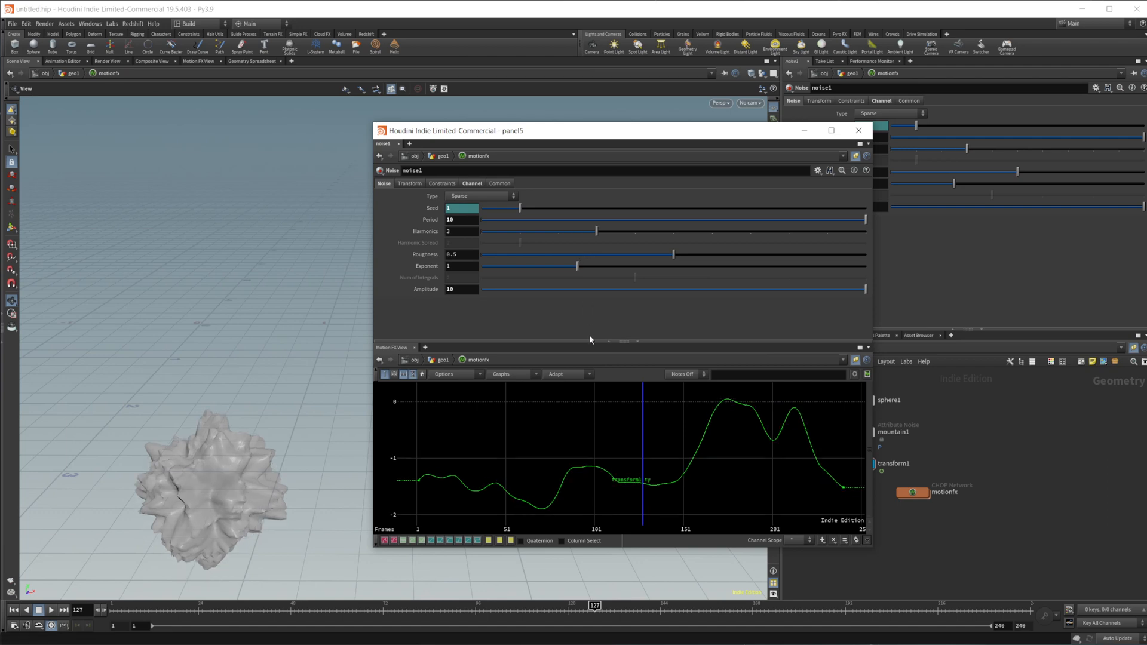
drag(596, 231, 556, 232)
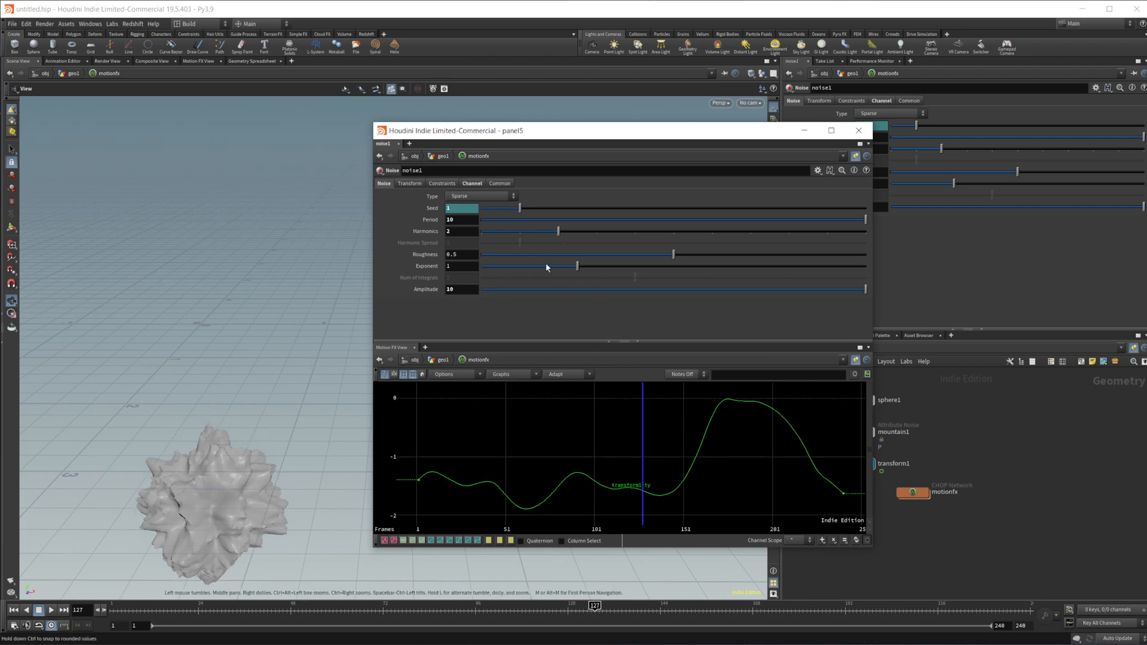
drag(577, 266, 580, 267)
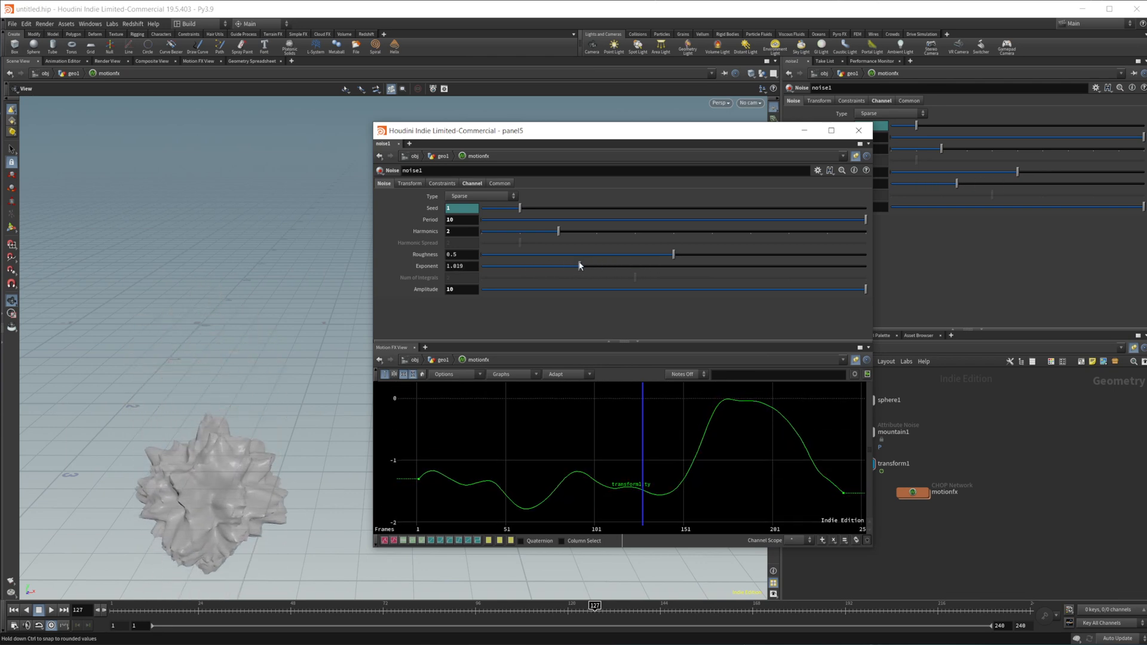
drag(581, 265, 575, 265)
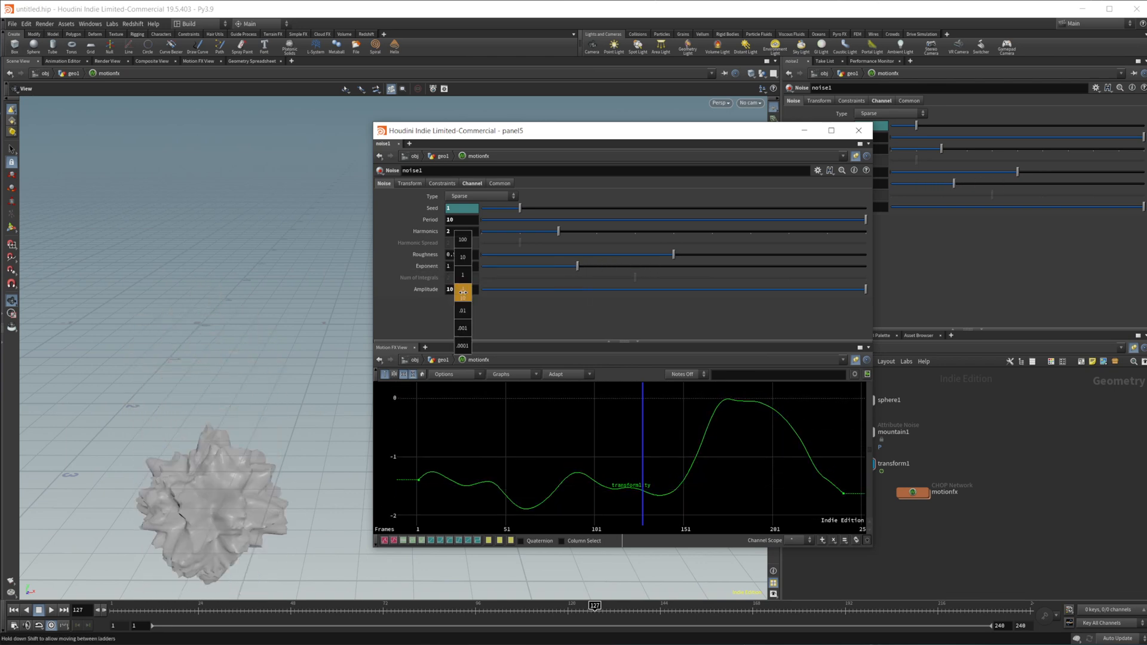
drag(462, 275, 581, 276)
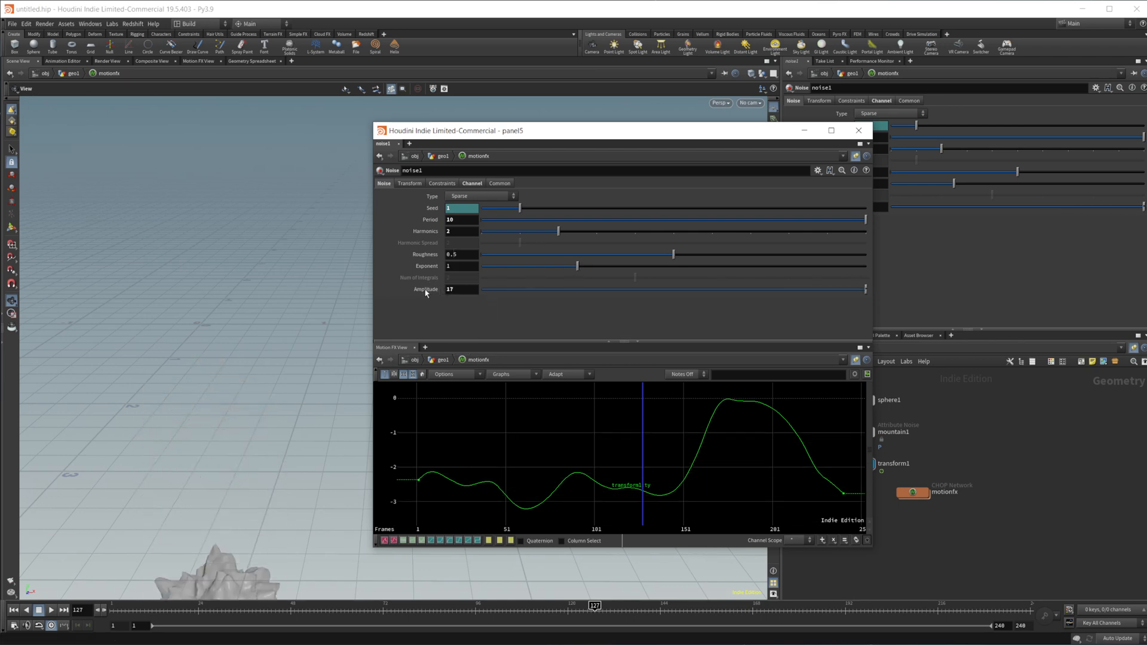
text(10)
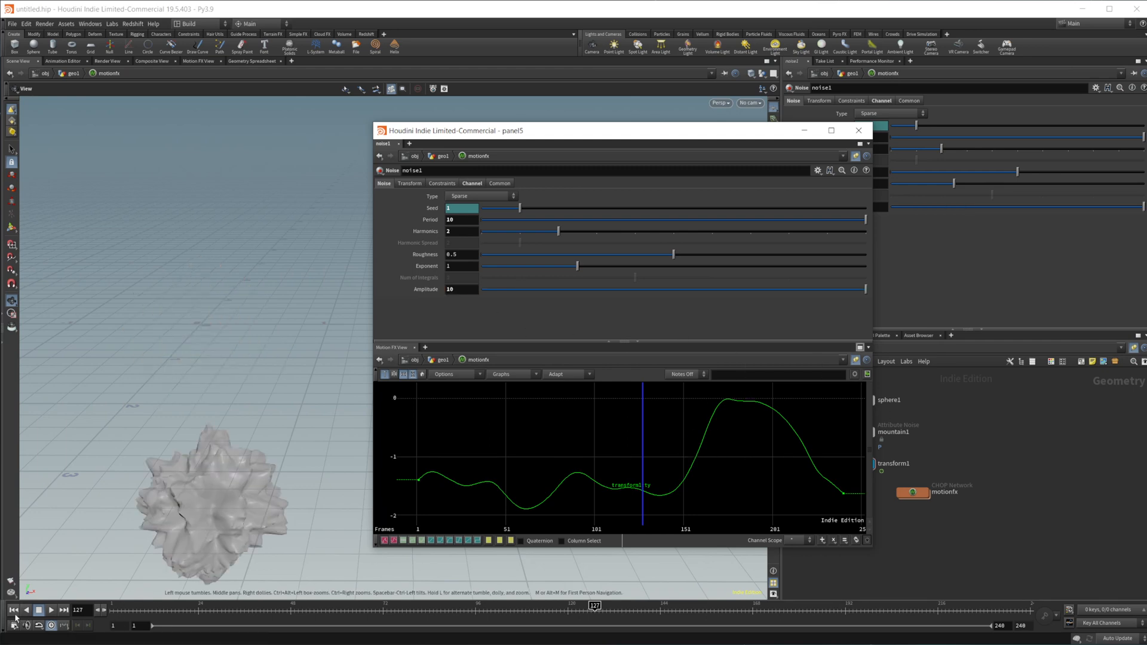
Constrain noise1 to Start/End Values at frame 1, then play and rewind to check
click(442, 183)
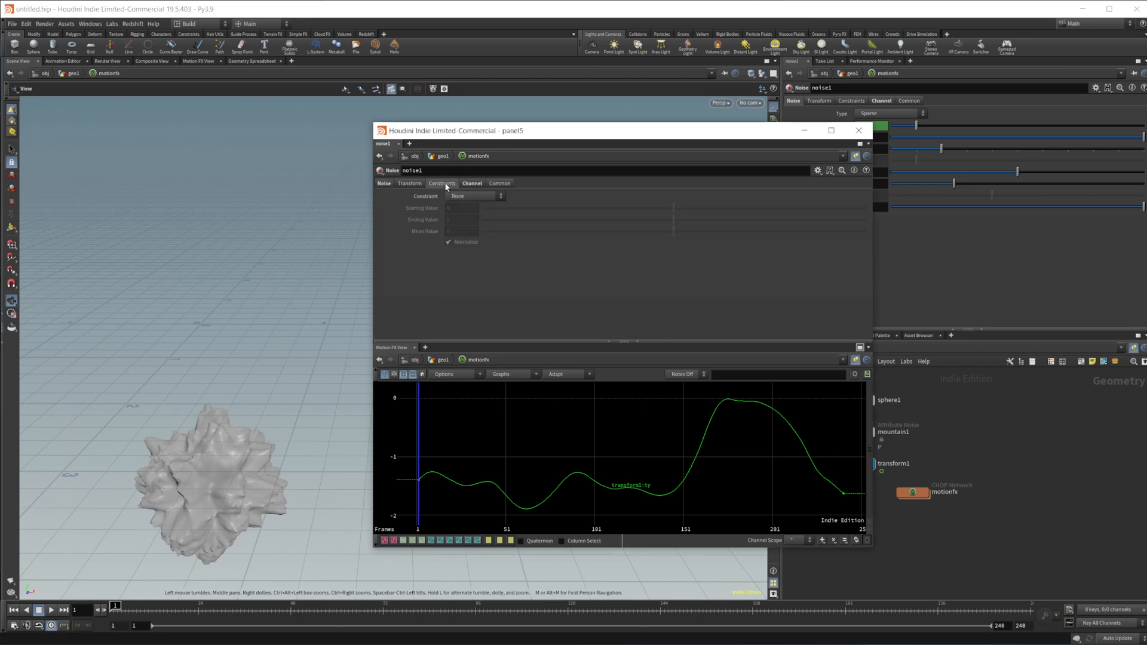
click(475, 195)
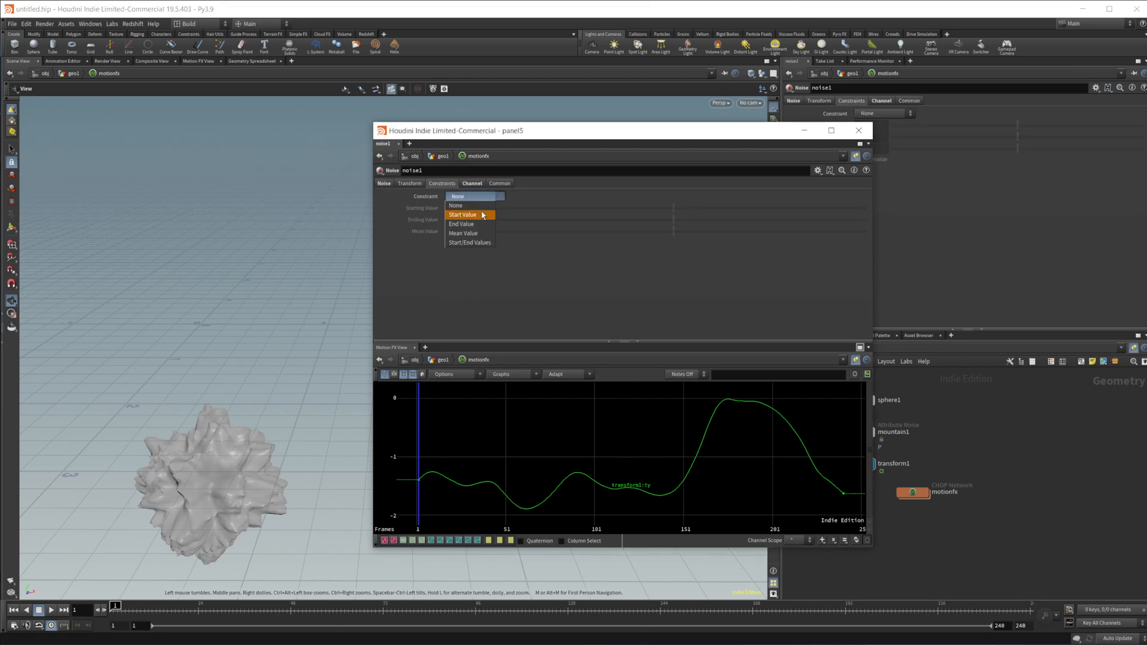
click(469, 242)
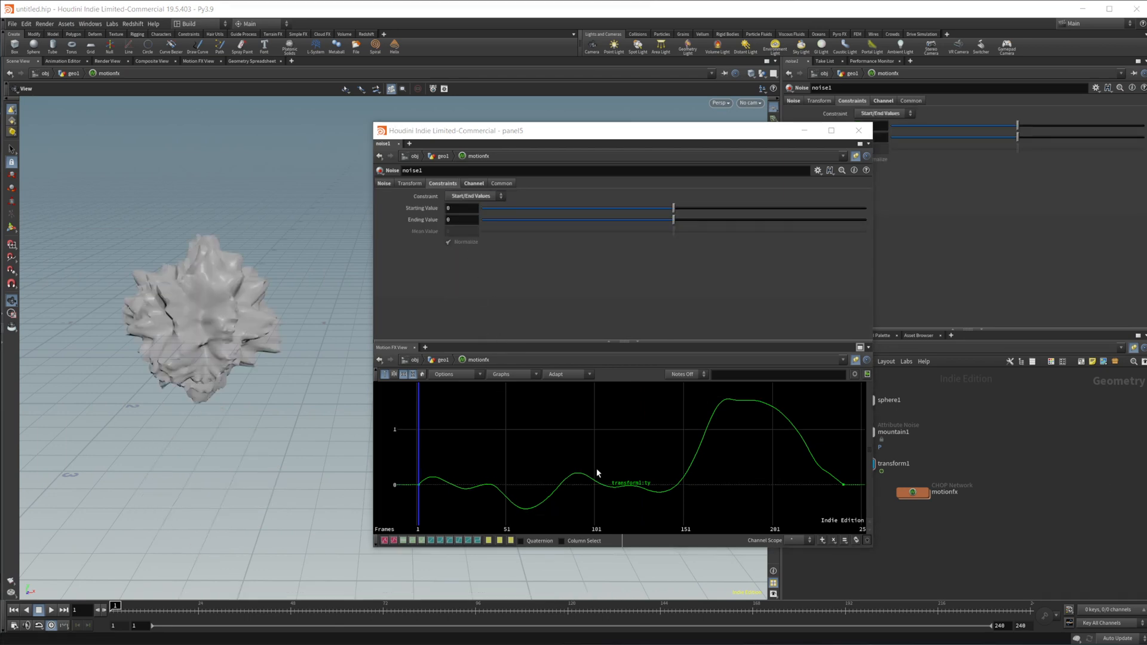
mouse_move(334, 527)
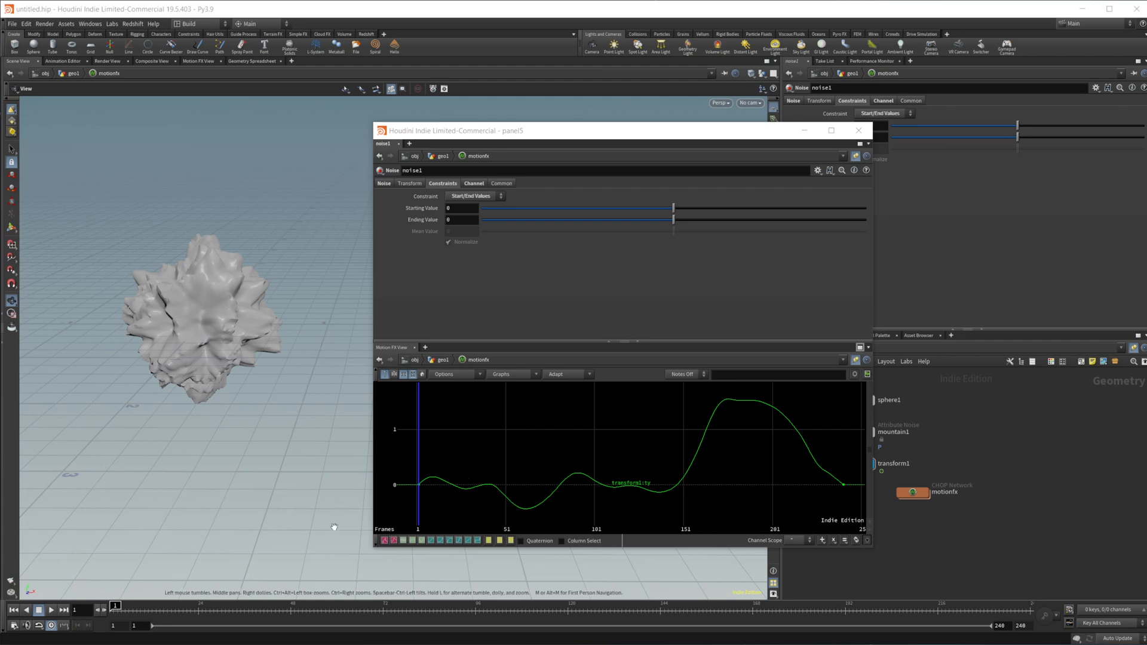
mouse_move(506, 267)
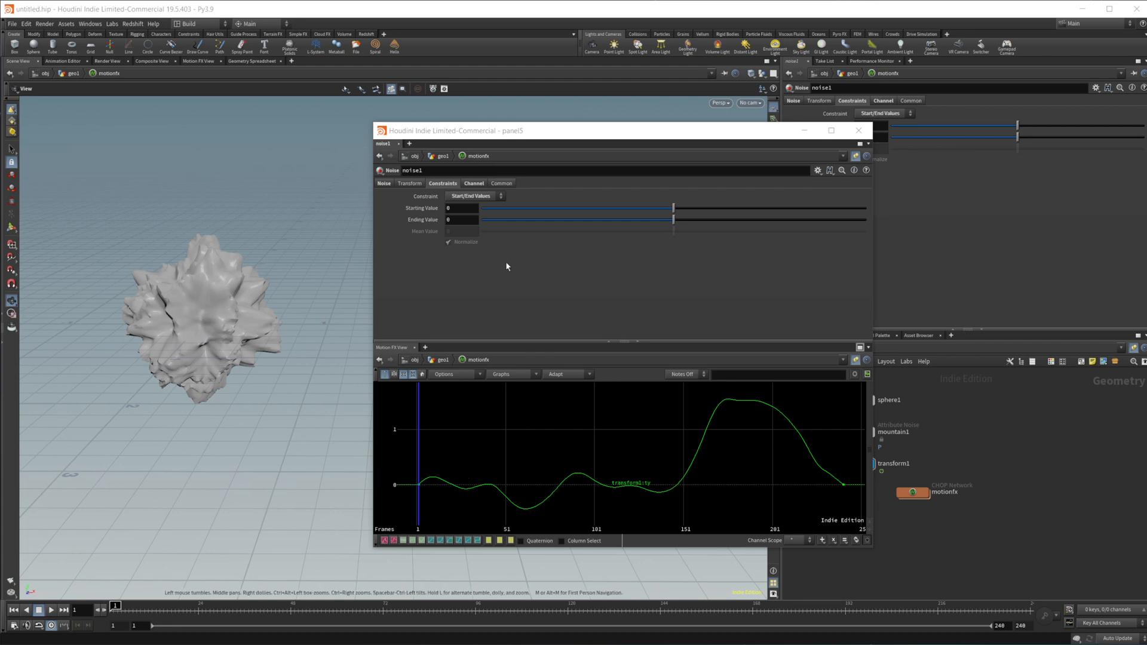
mouse_move(524, 284)
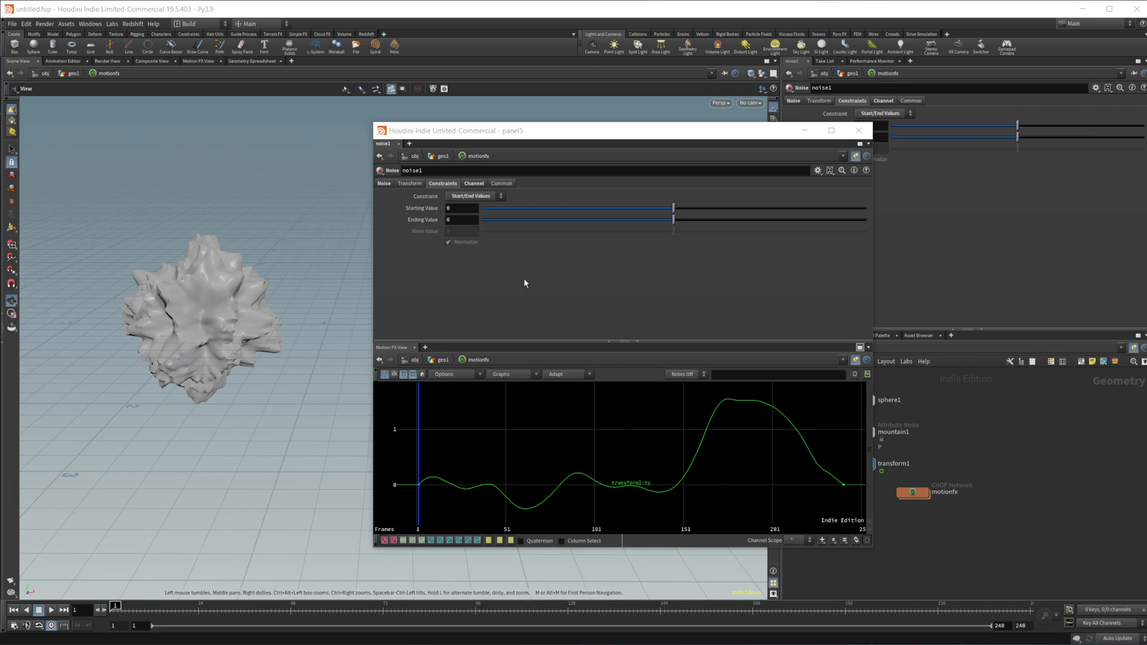
click(52, 611)
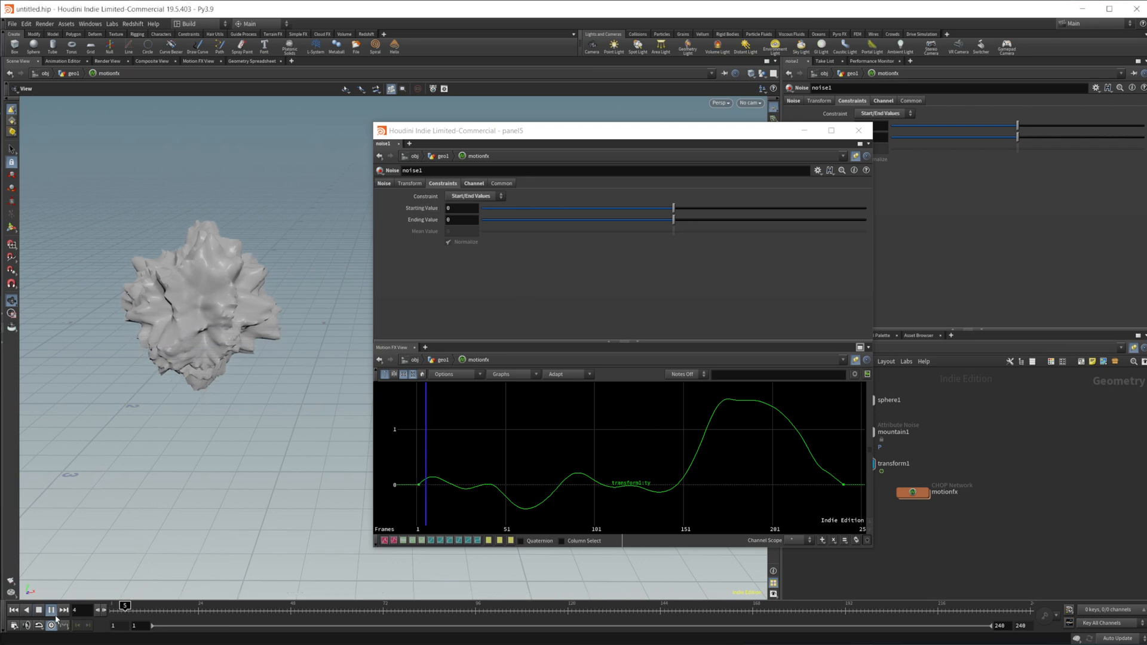
click(50, 610)
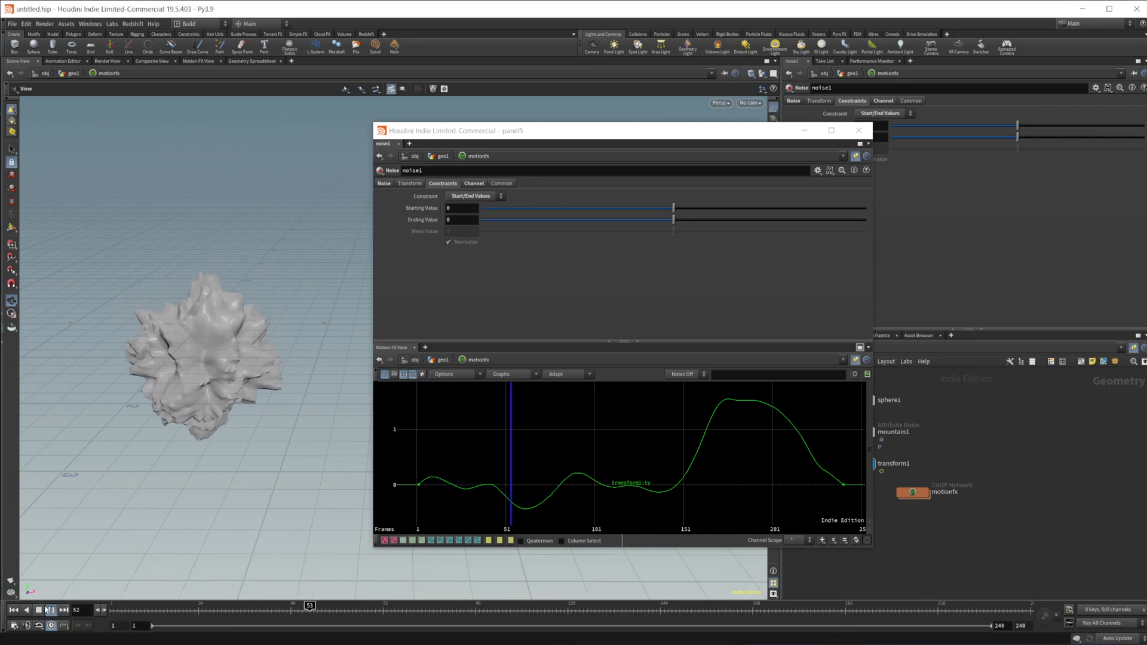
click(39, 610)
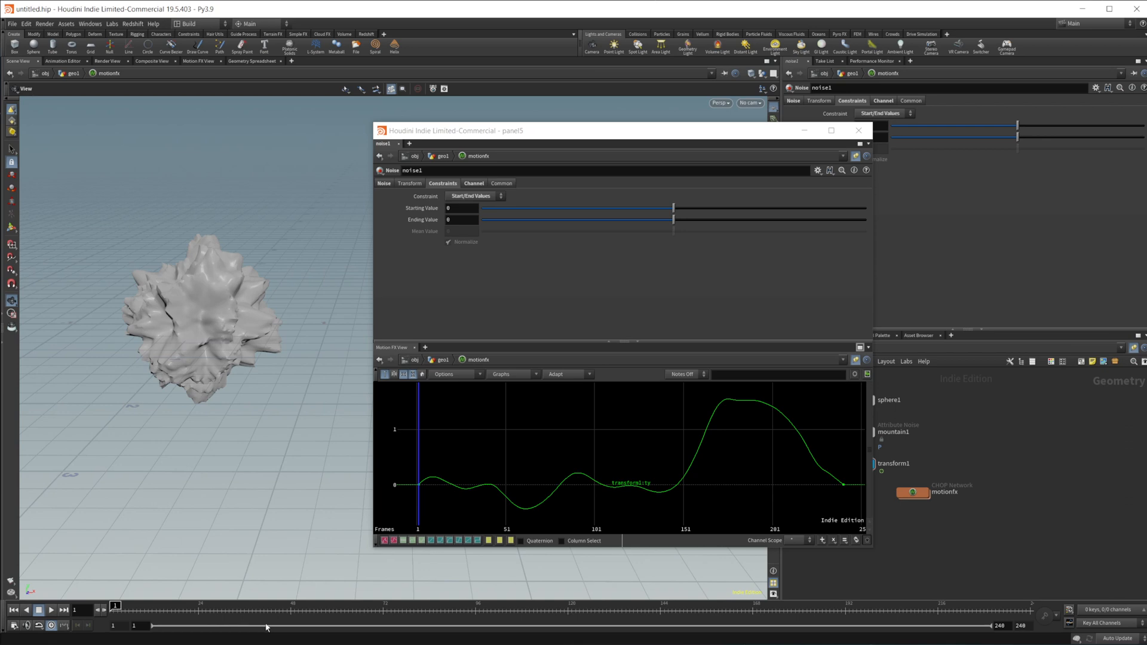
mouse_move(519, 472)
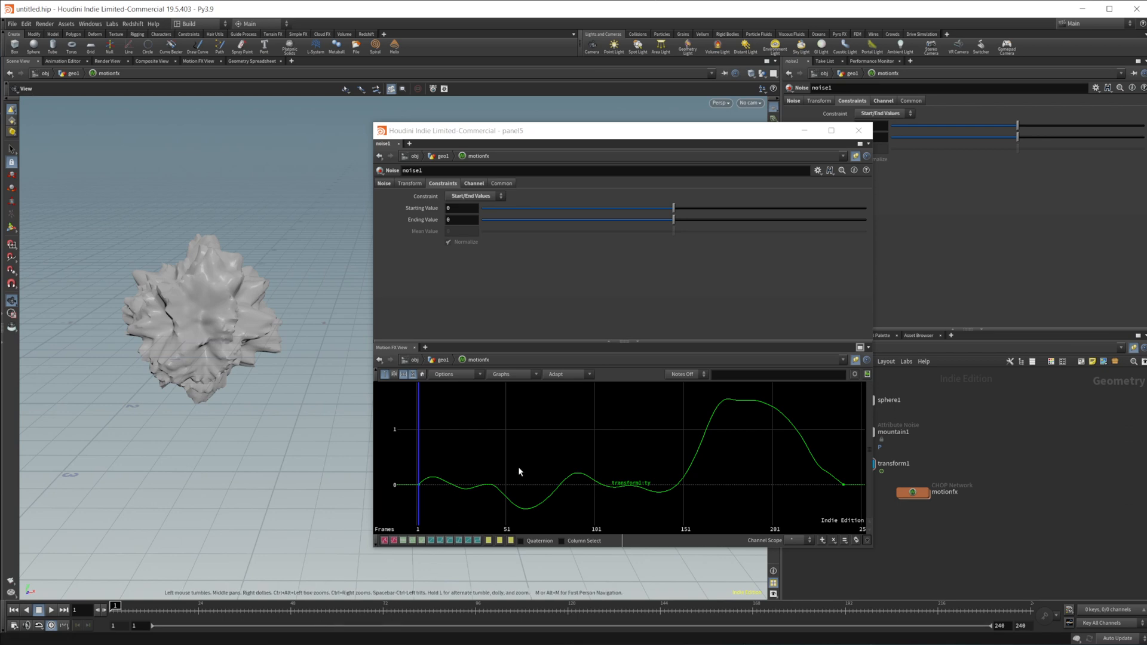
mouse_move(430, 290)
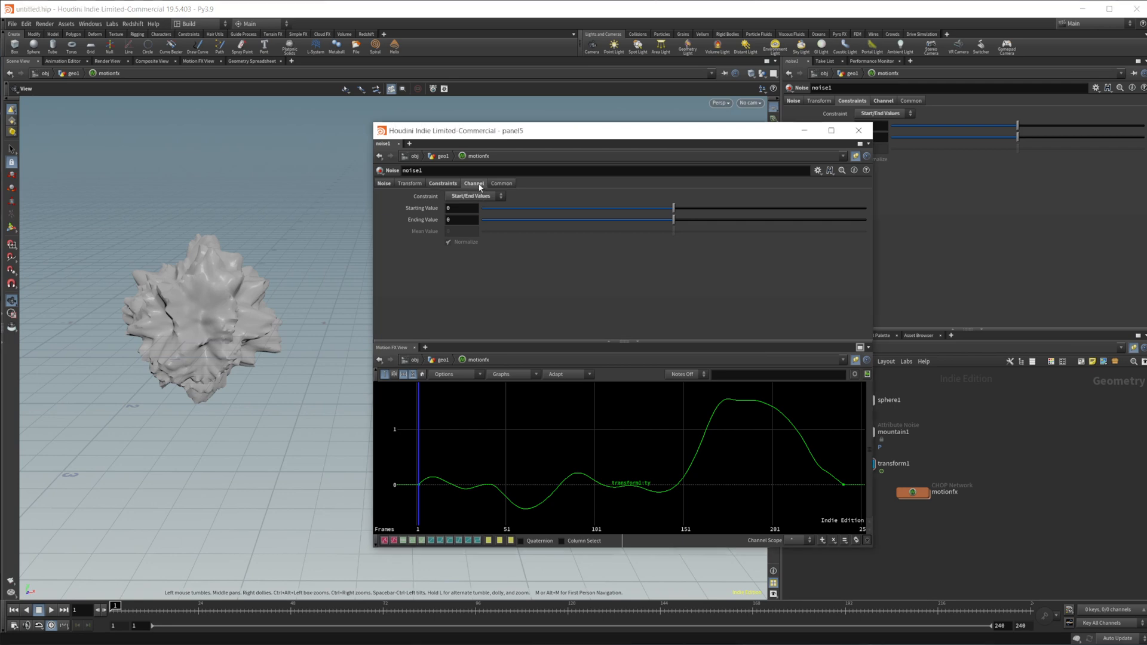
View noise1's Channel tab settings, then return to the geo1 network
click(473, 183)
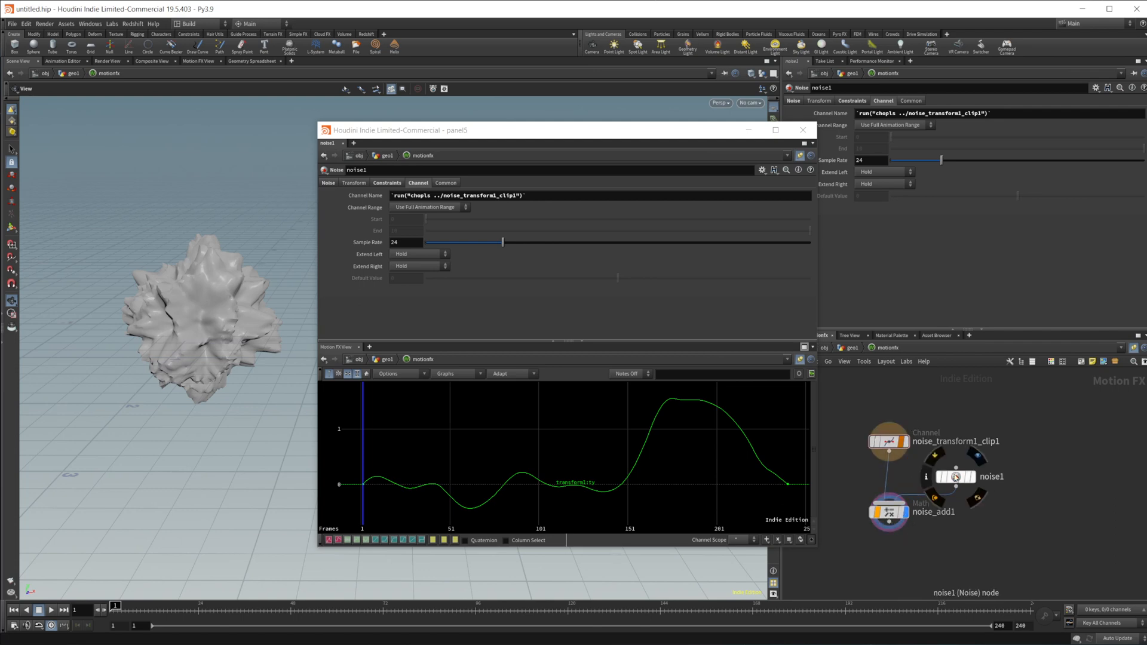
click(887, 512)
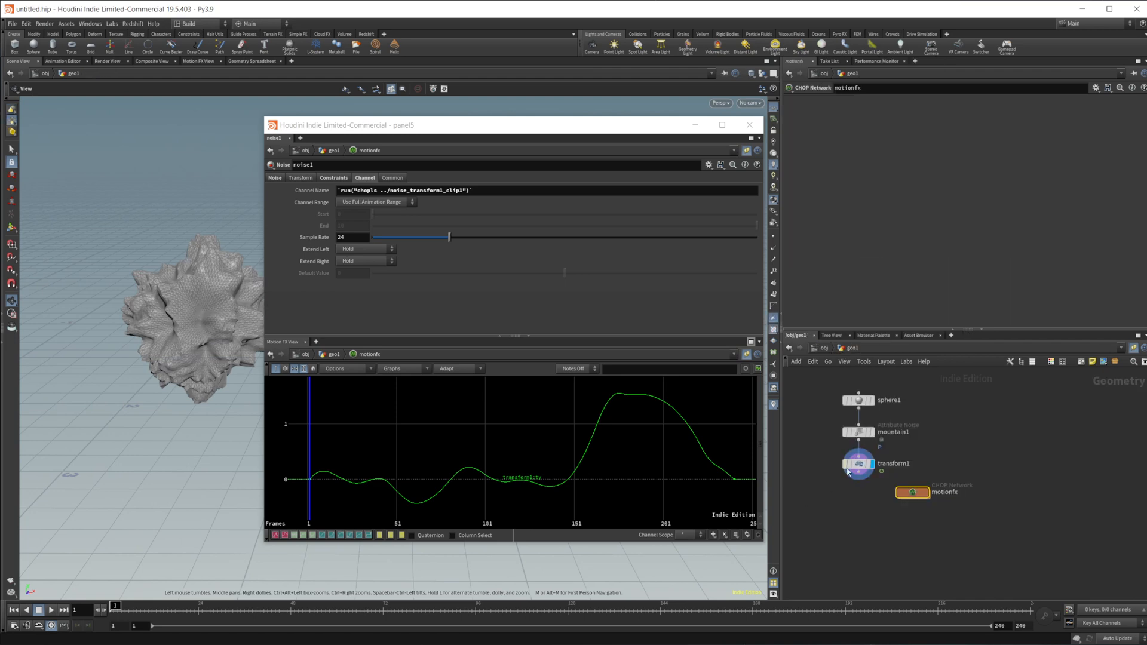
click(859, 465)
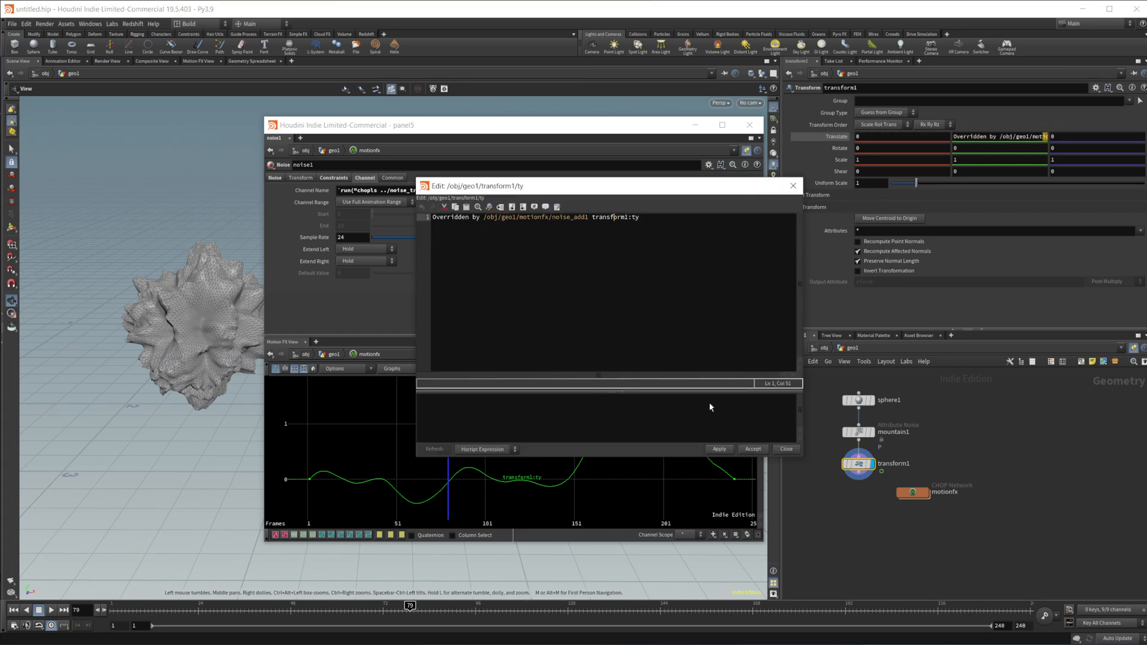
mouse_move(555, 259)
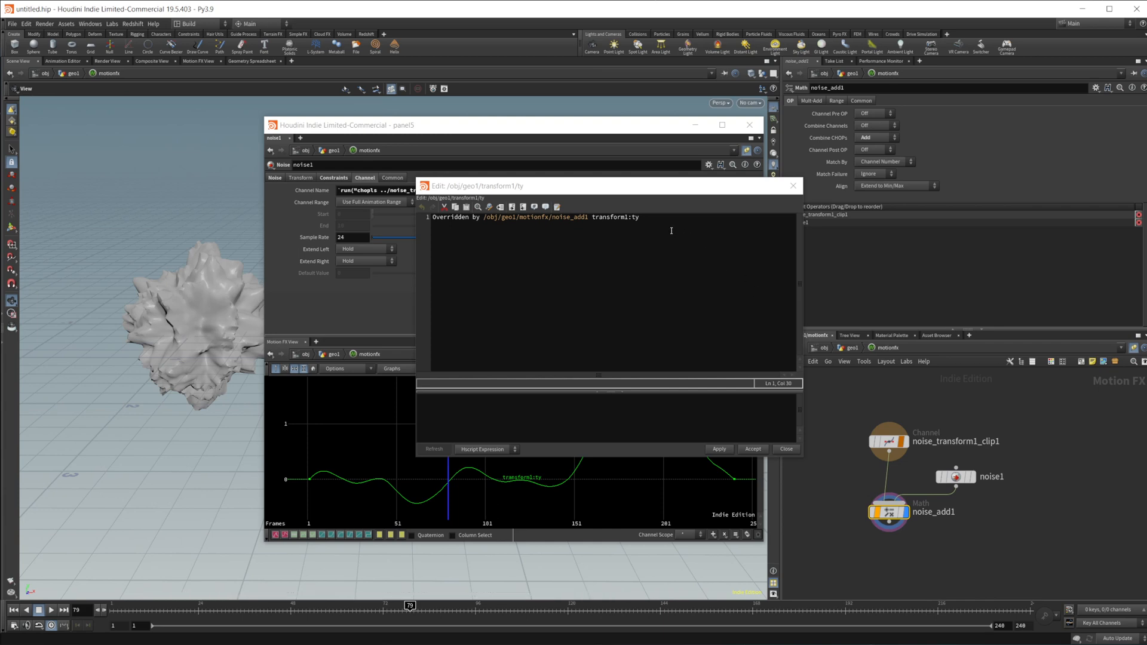
double_click(622, 218)
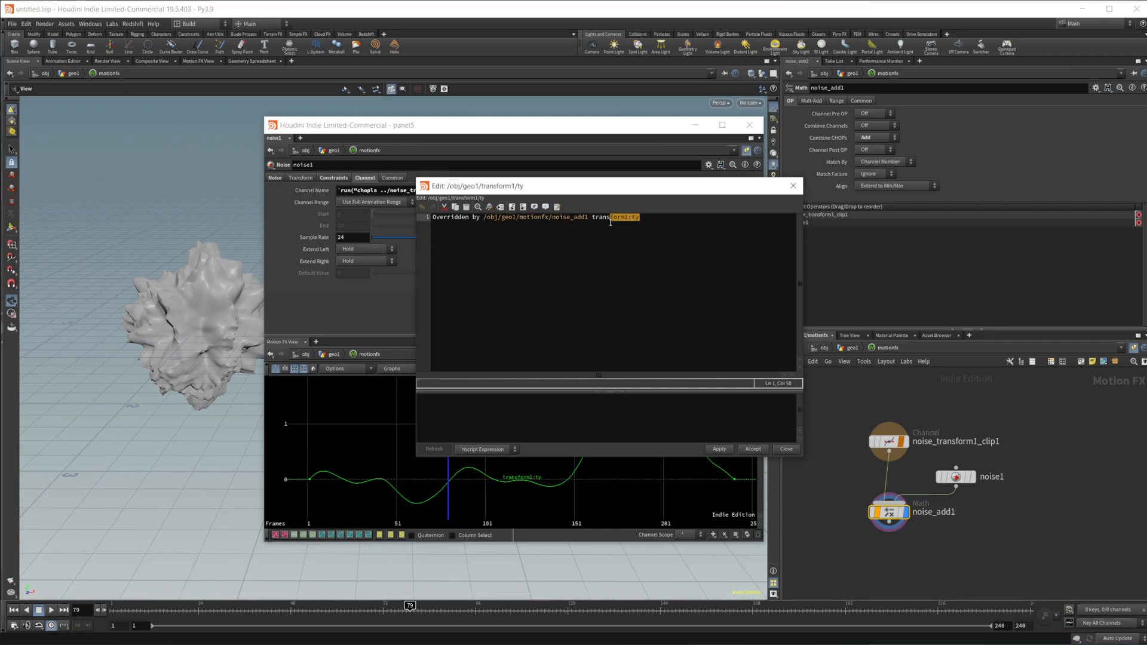
click(640, 218)
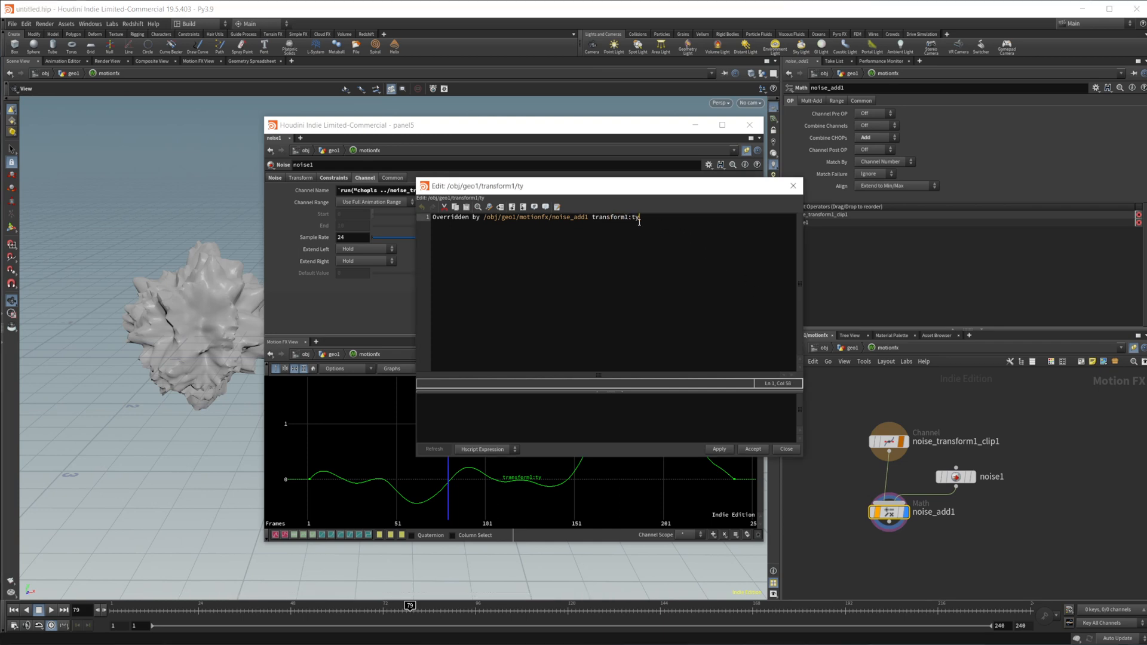
double_click(621, 217)
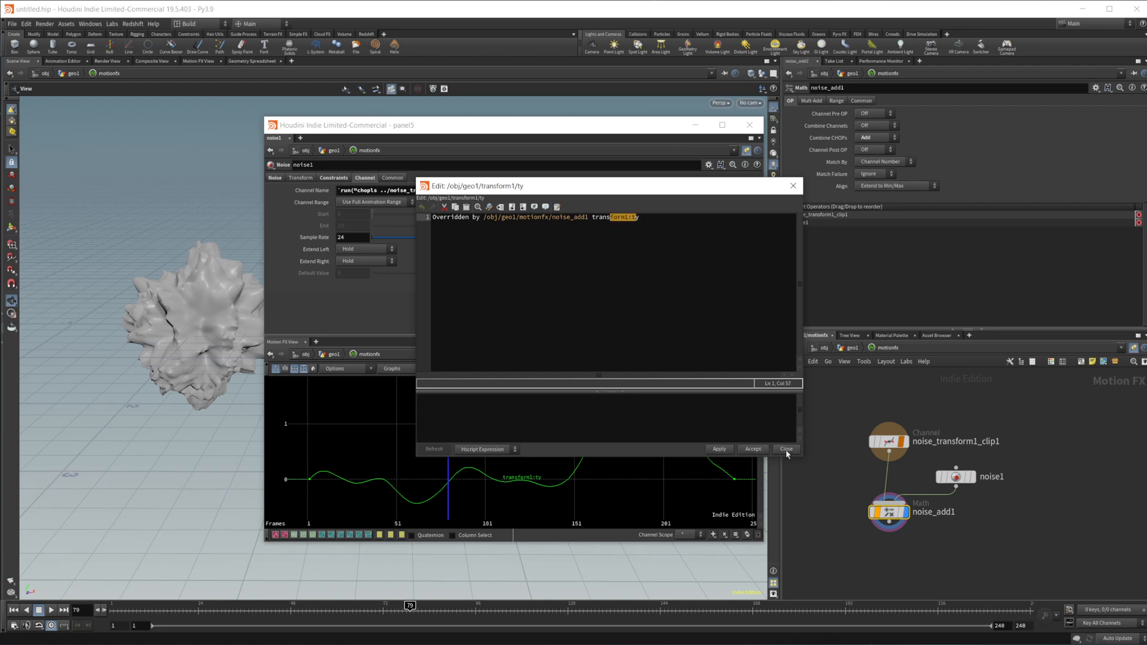
click(786, 448)
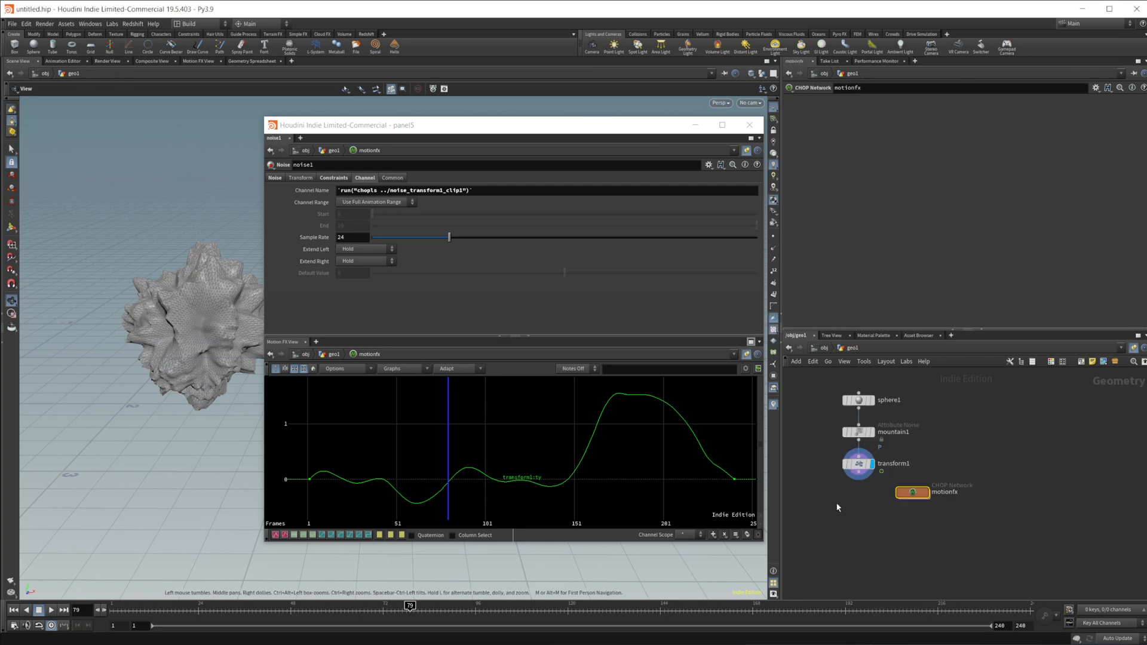
Give noise2 harmonics 2 and amplitude 400, previewing the playback
click(858, 466)
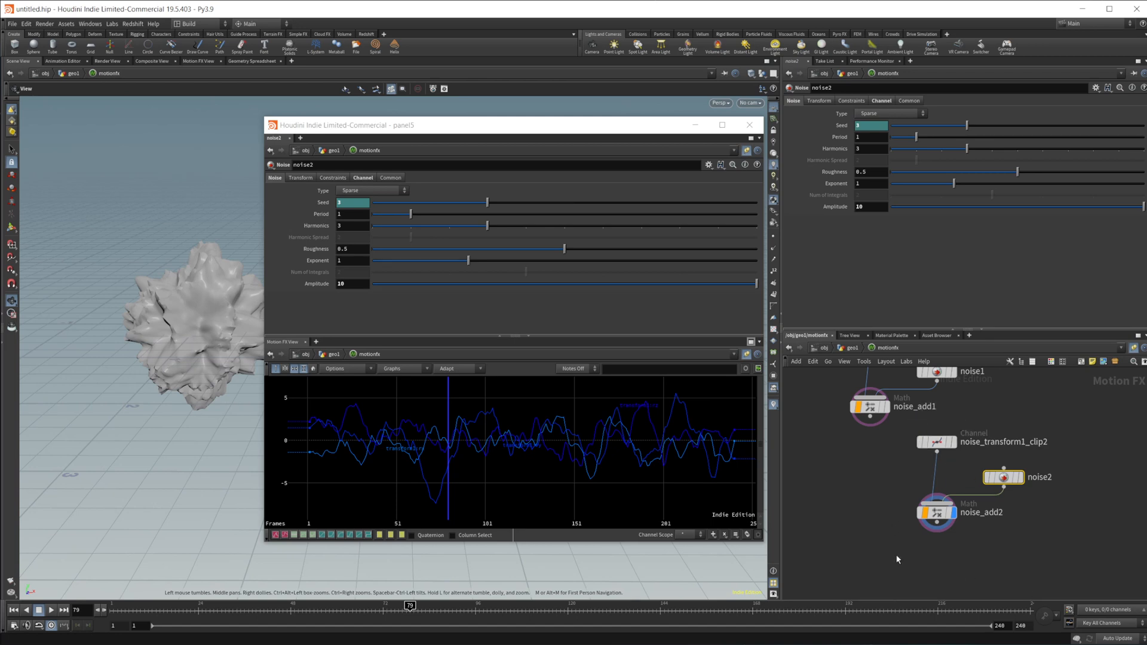
click(935, 512)
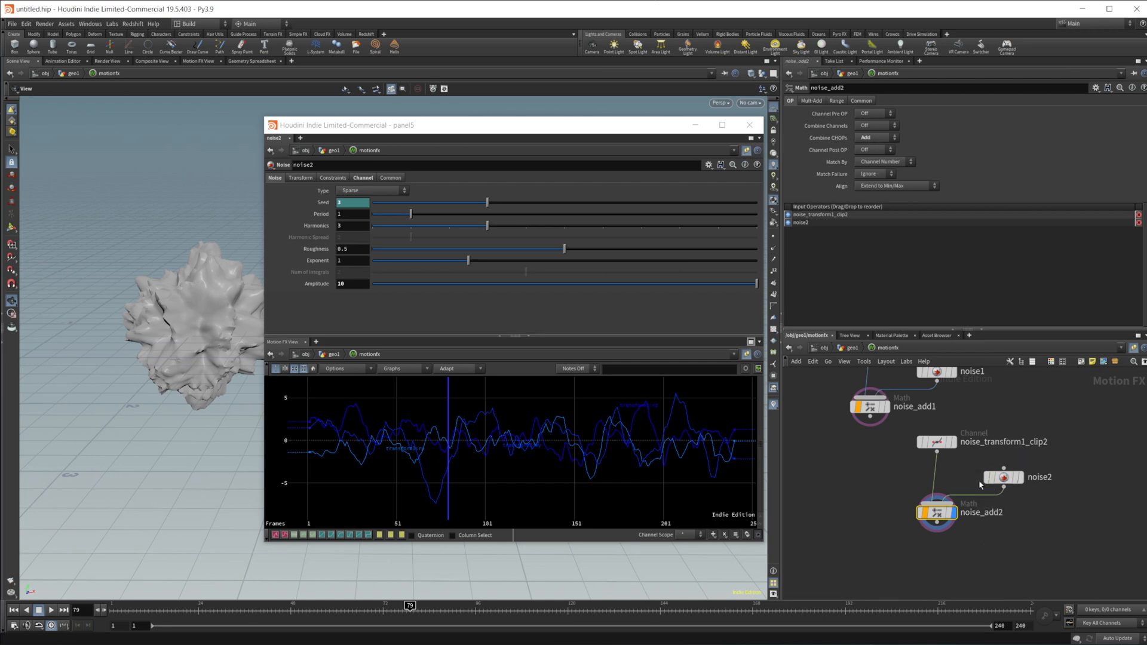
click(1003, 477)
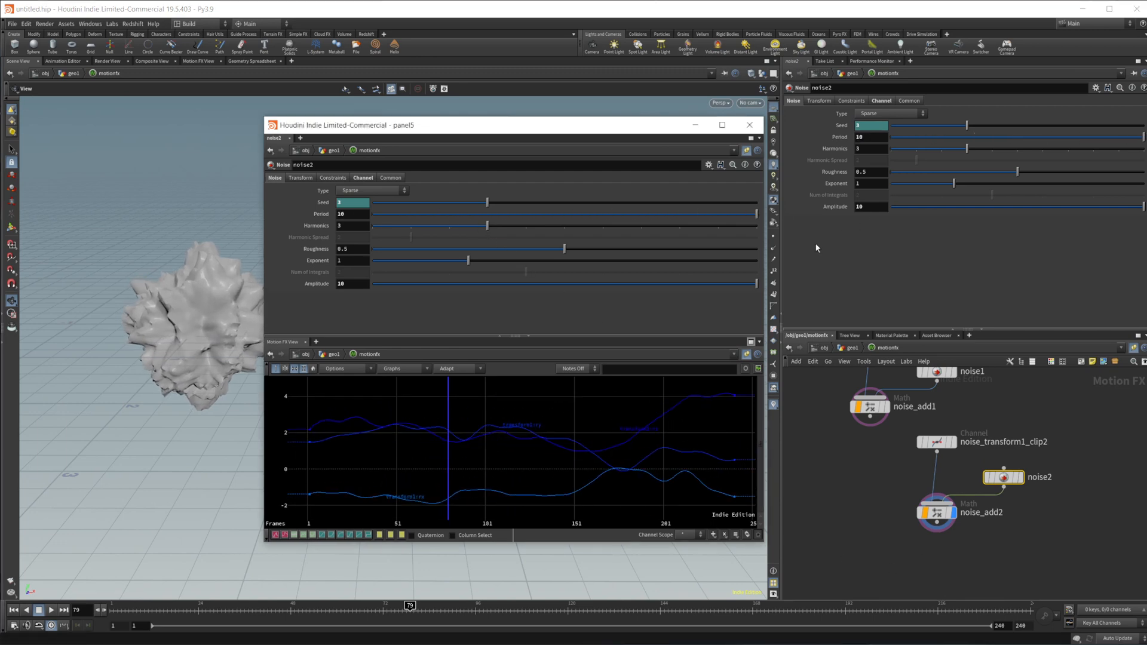
drag(457, 225, 428, 226)
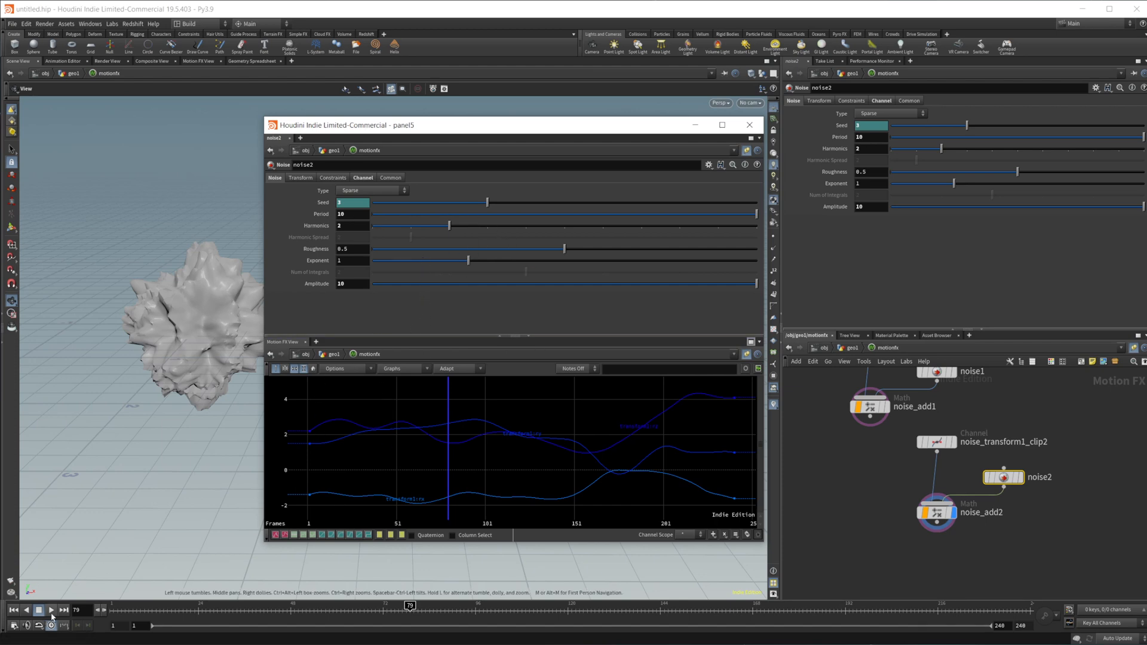
click(51, 610)
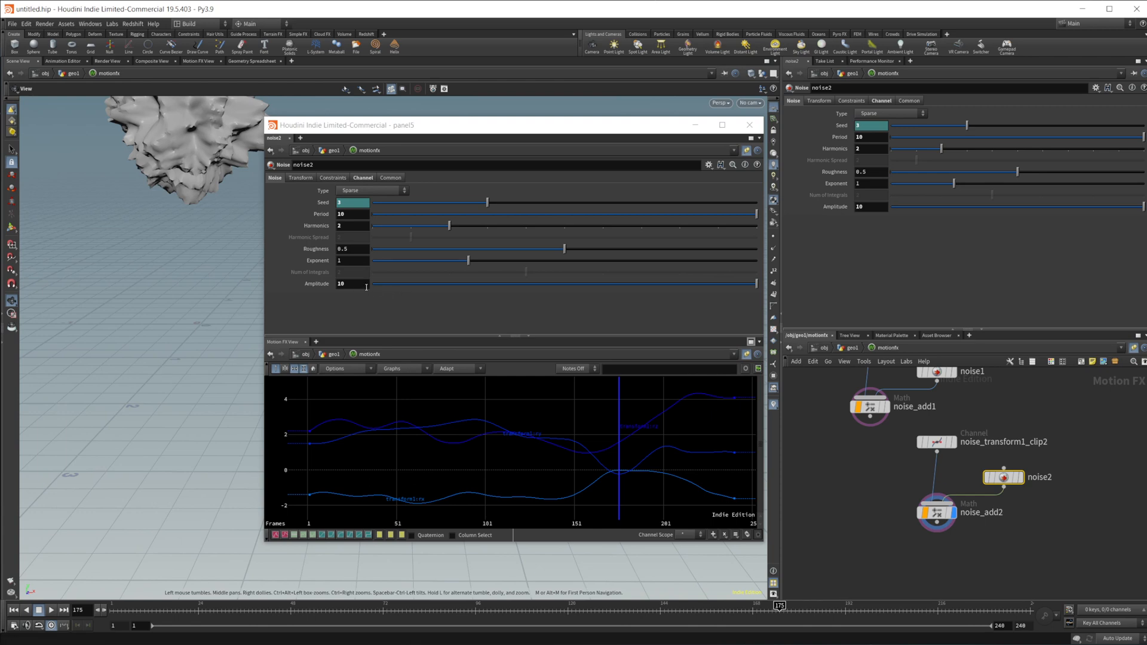
click(351, 284)
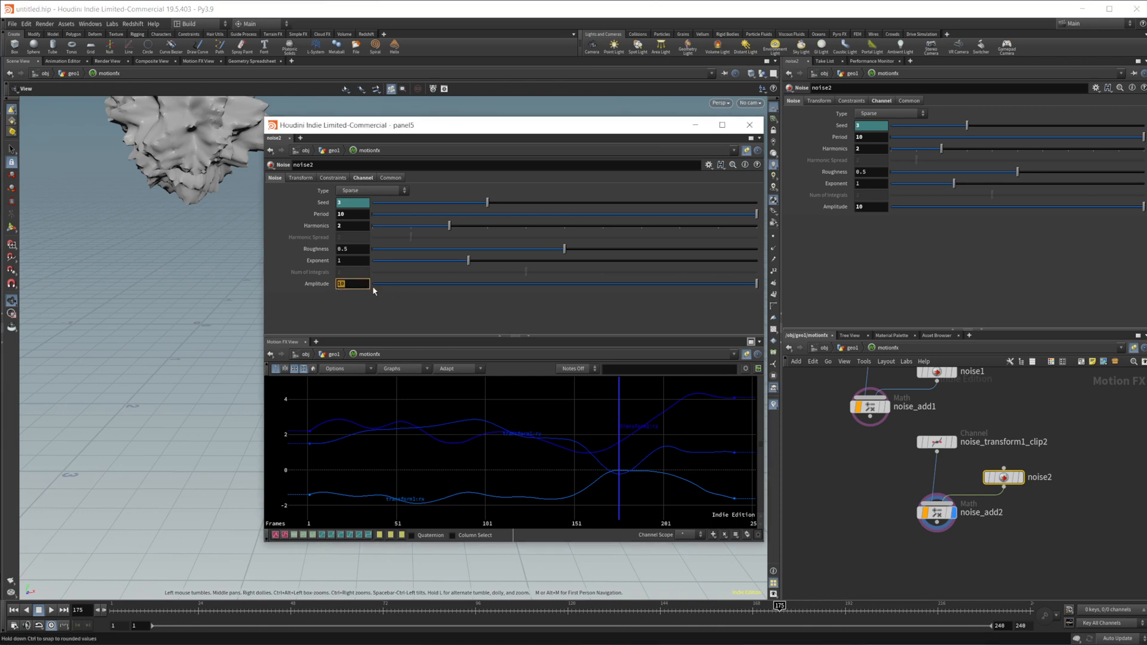
text(400)
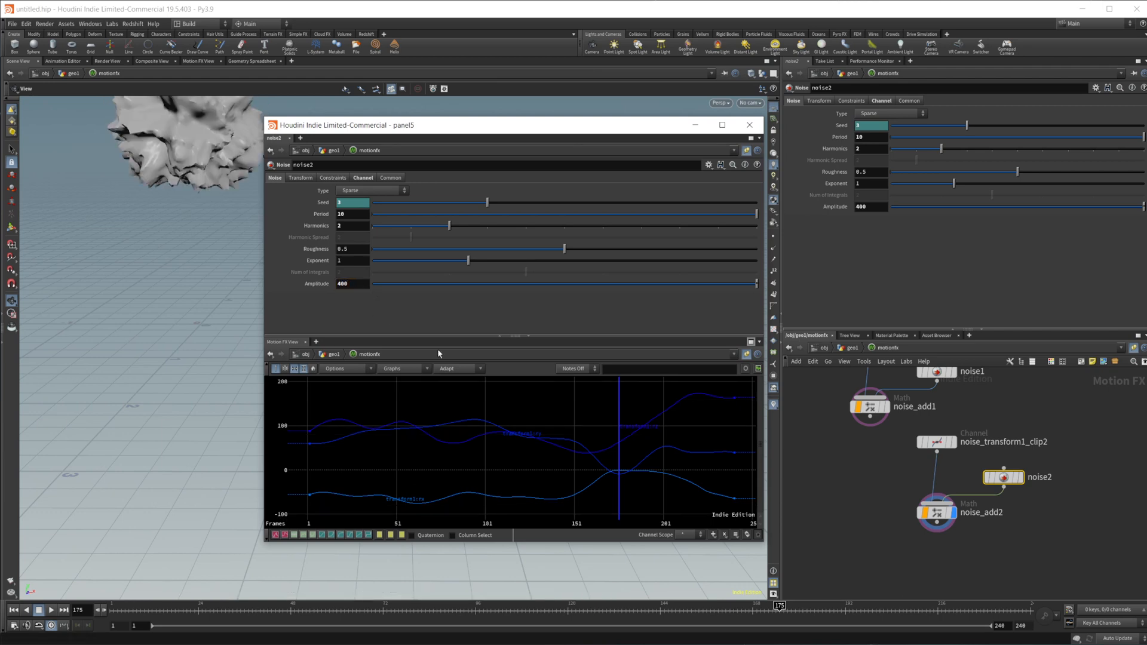
mouse_move(192, 385)
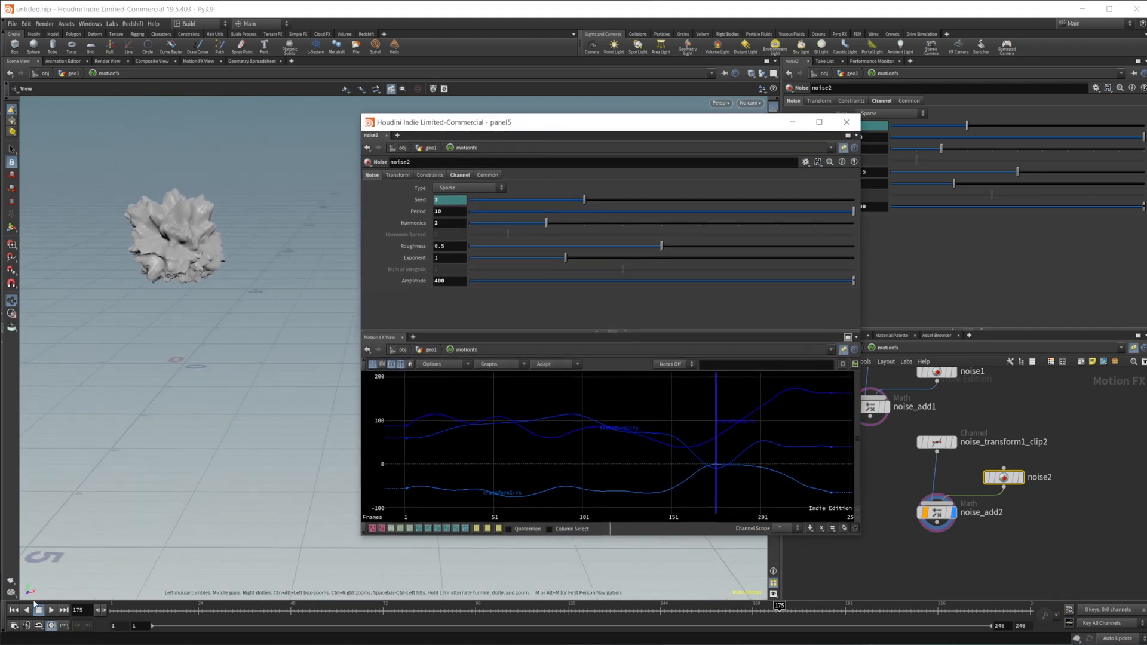
Constrain noise2 to Start/End Values and play back to check the motion
click(50, 609)
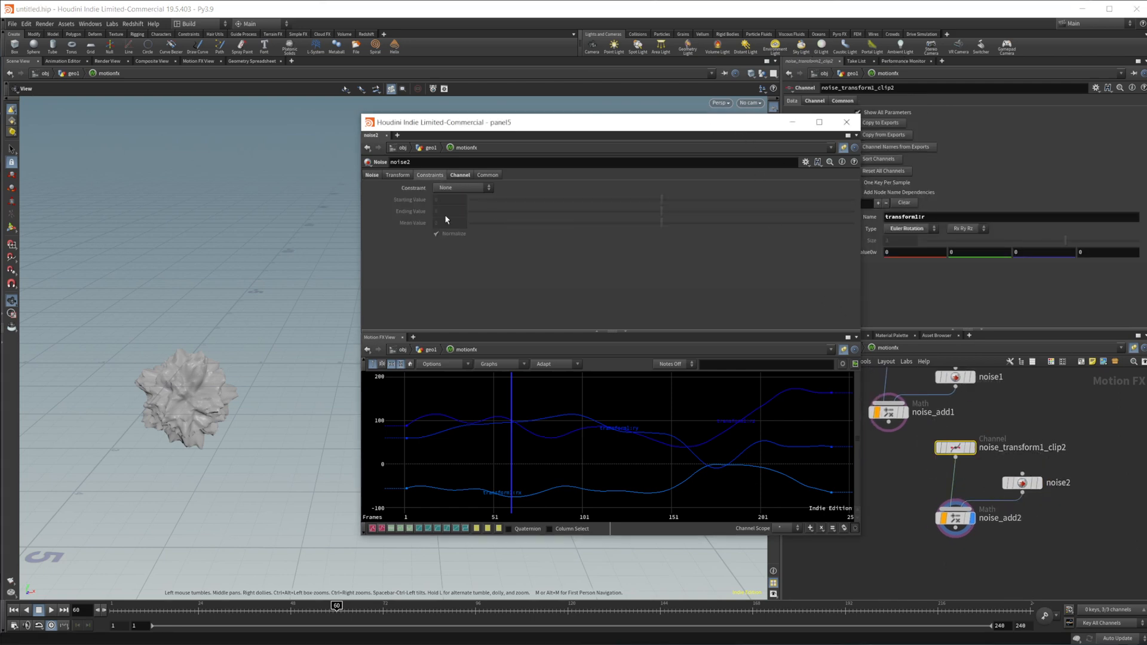
click(463, 187)
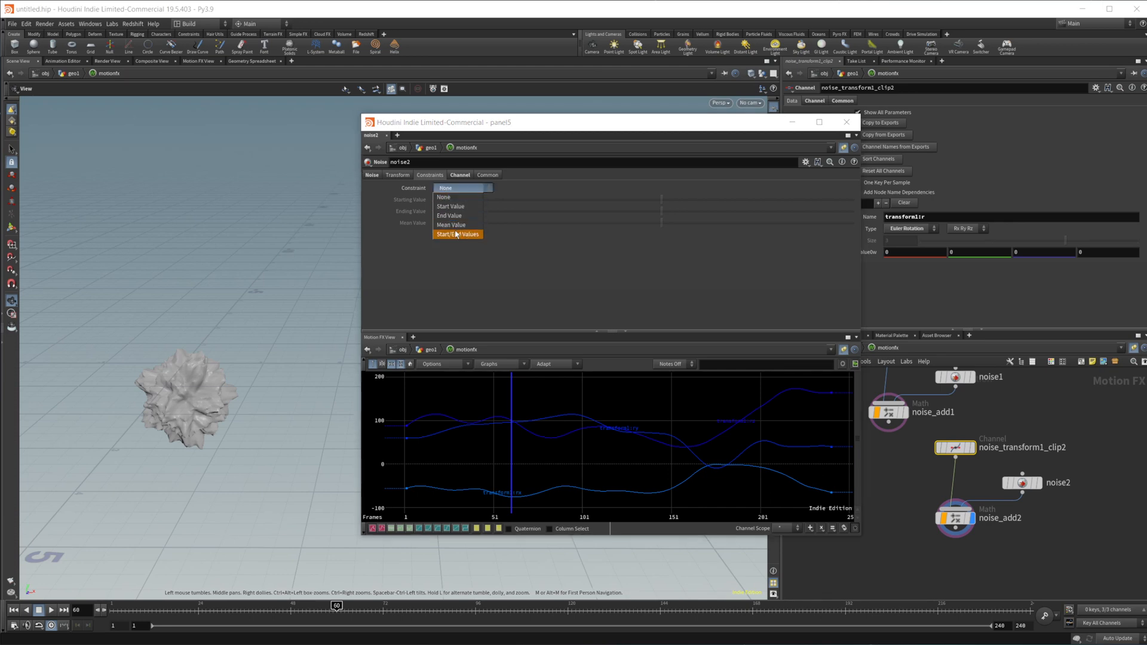
click(459, 235)
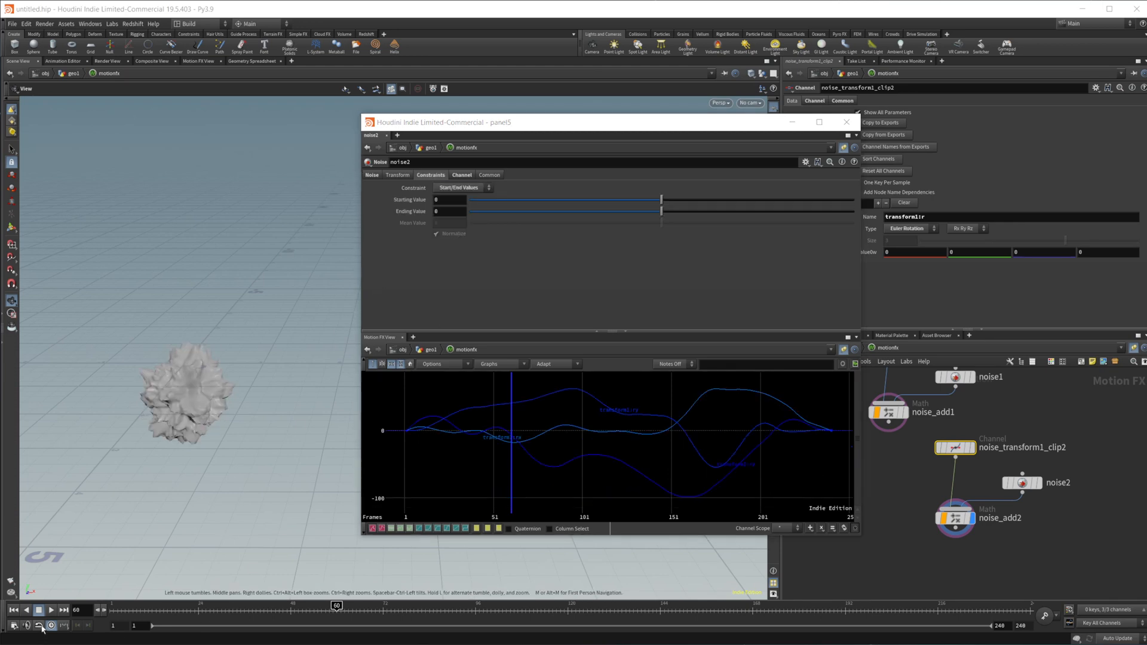
click(37, 610)
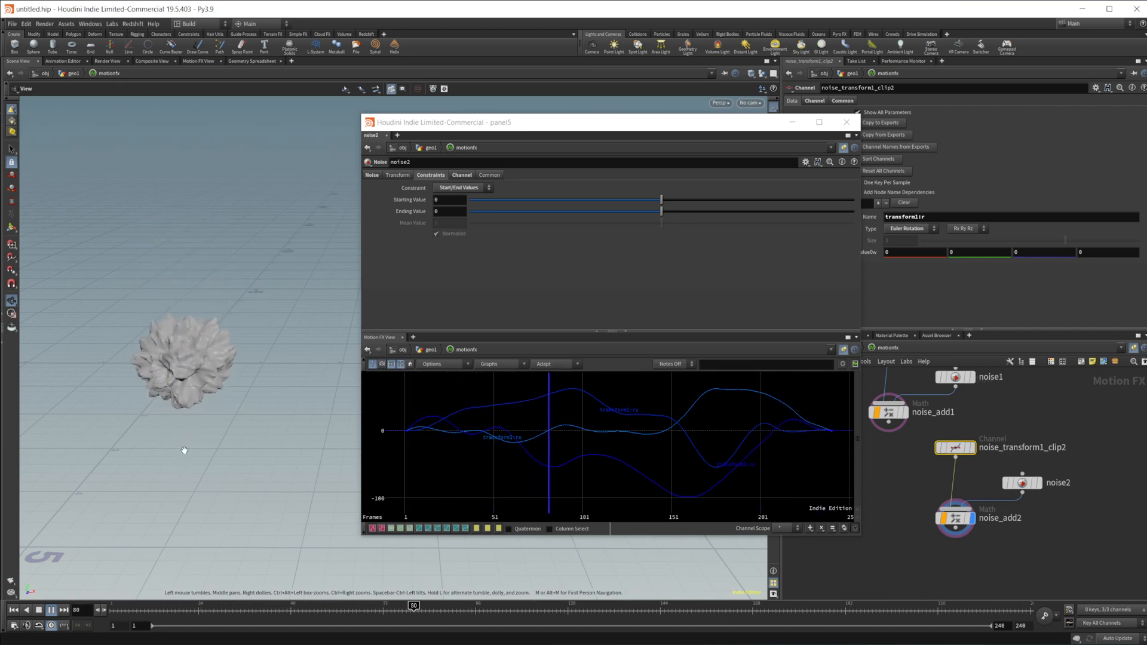
click(51, 610)
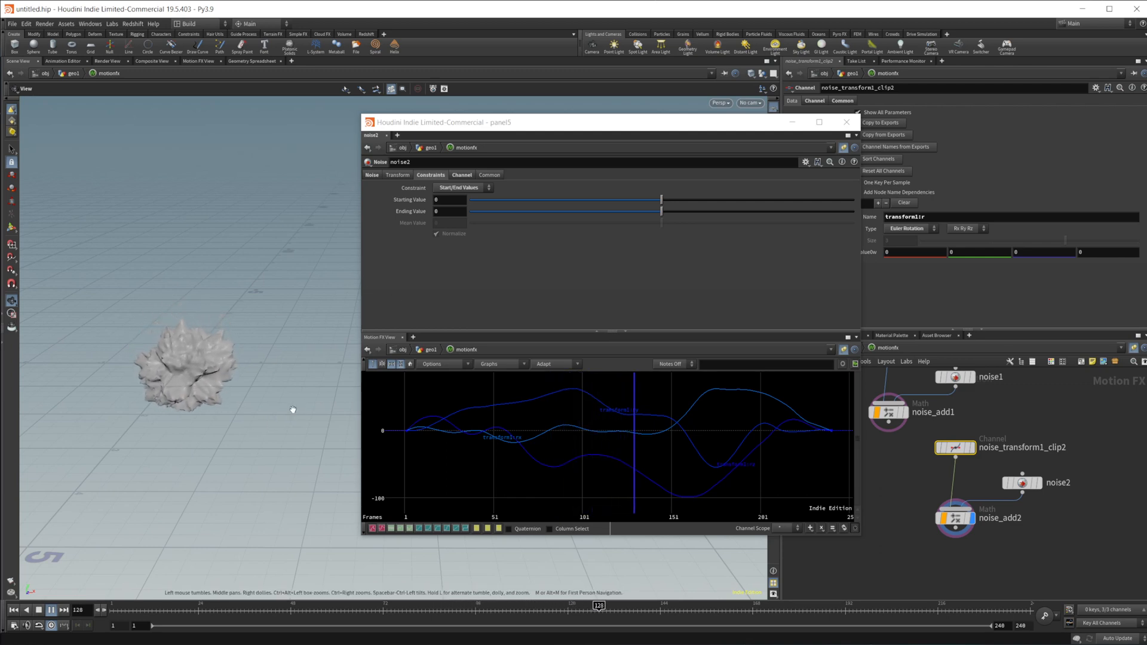
click(51, 610)
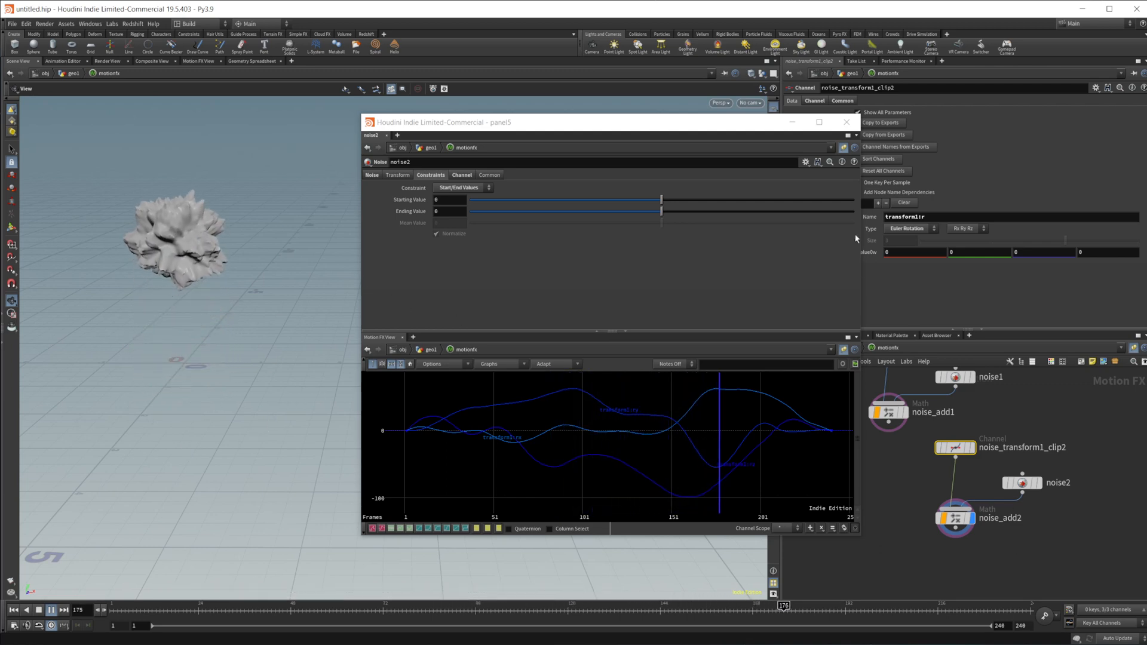
click(39, 610)
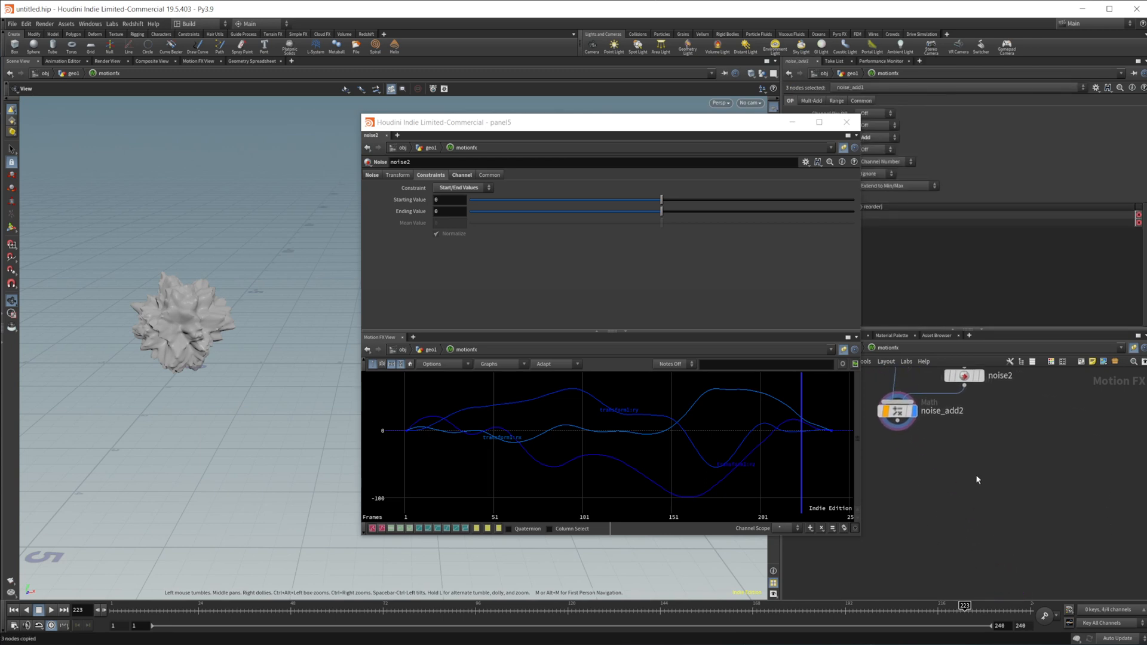
Paste the copied noise nodes and unexport noise_add3 in the warning dialog
key(ctrl+v)
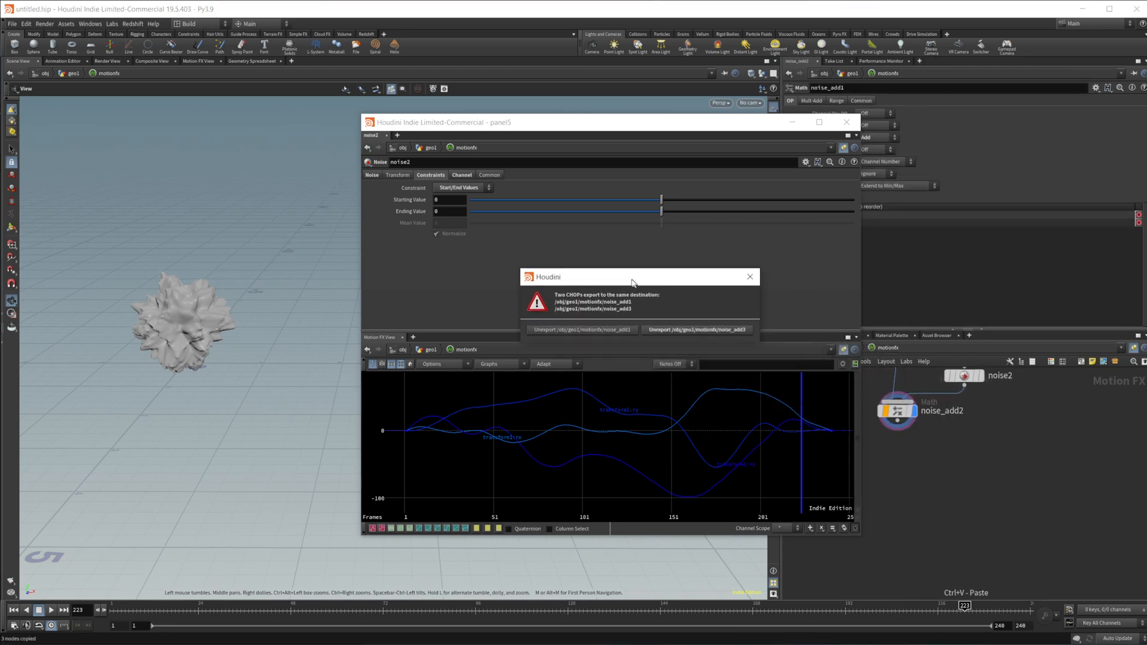
drag(633, 283, 615, 271)
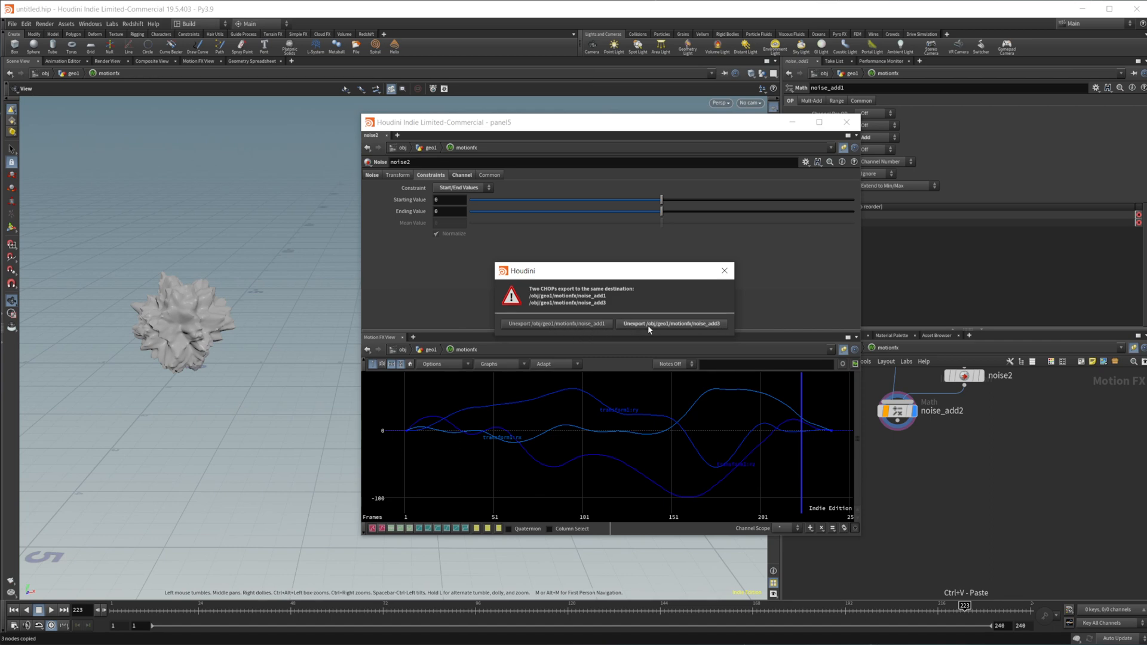
click(671, 323)
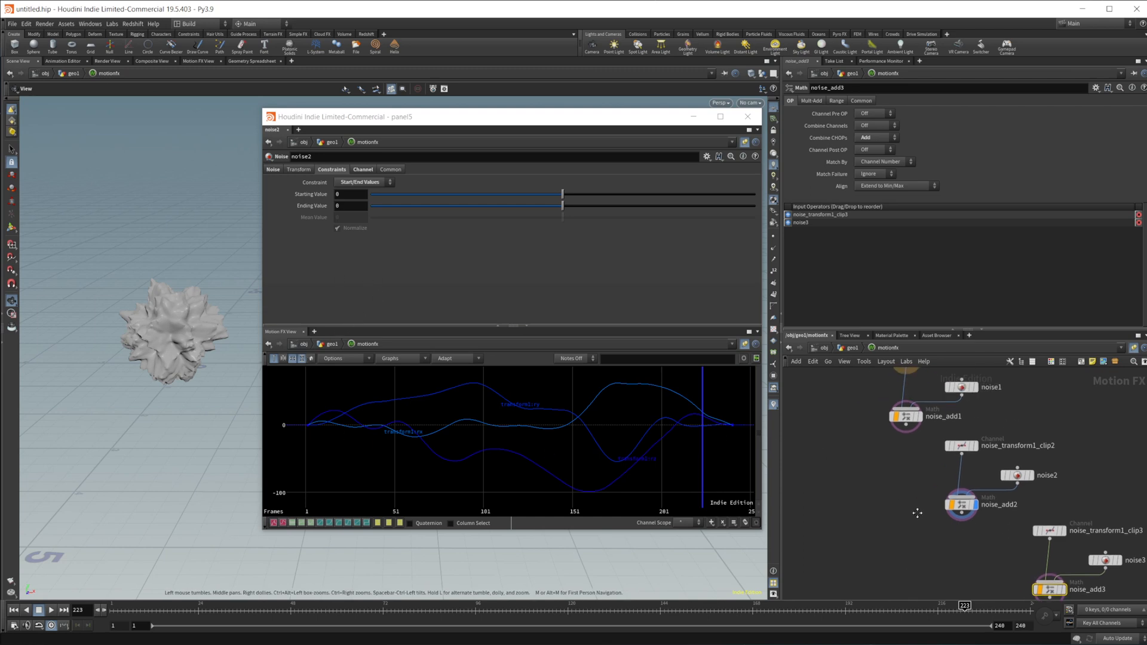
Rewind the timeline to frame 1 and play the animation from the start
click(37, 610)
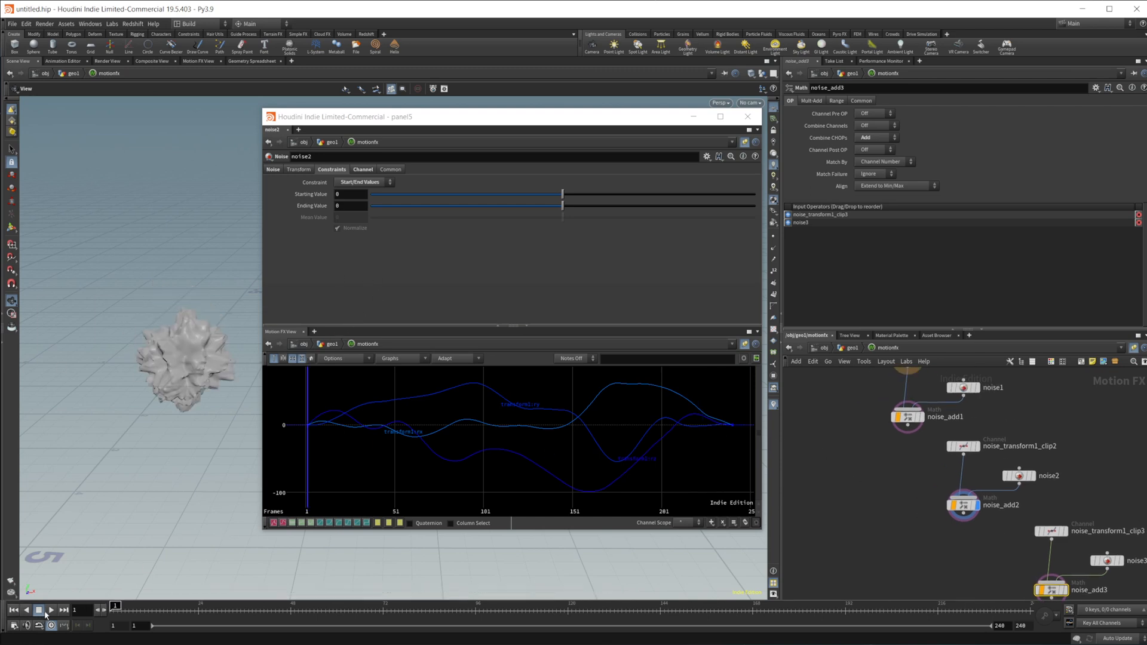
click(52, 611)
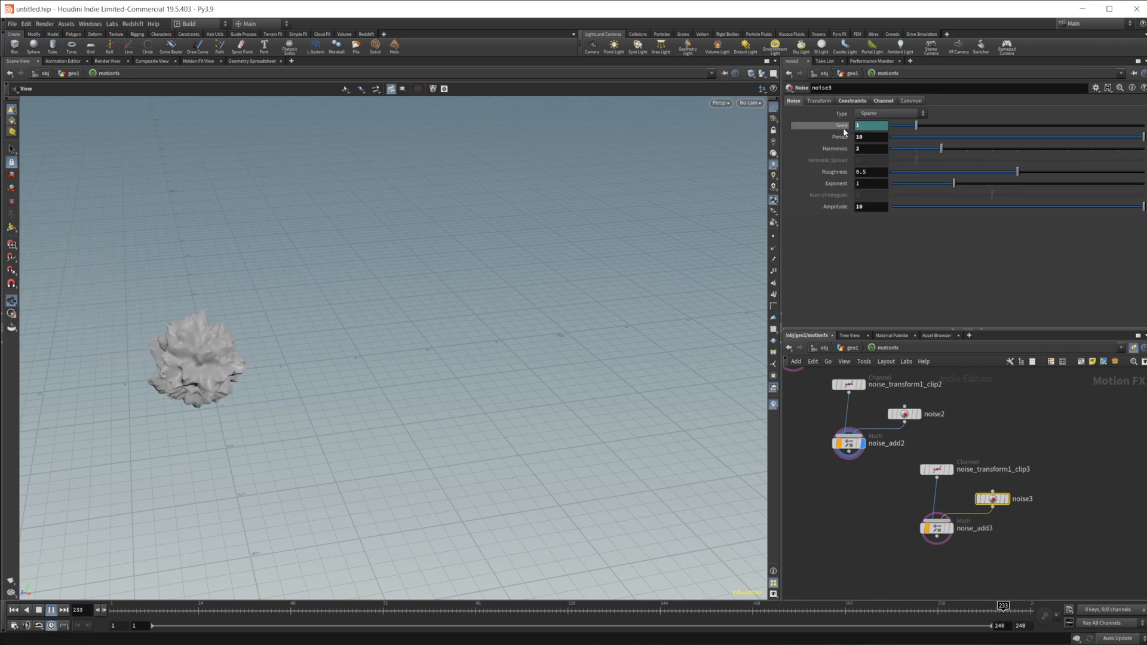
Set noise3's Seed to 547 and return the animation to frame 1
right_click(870, 125)
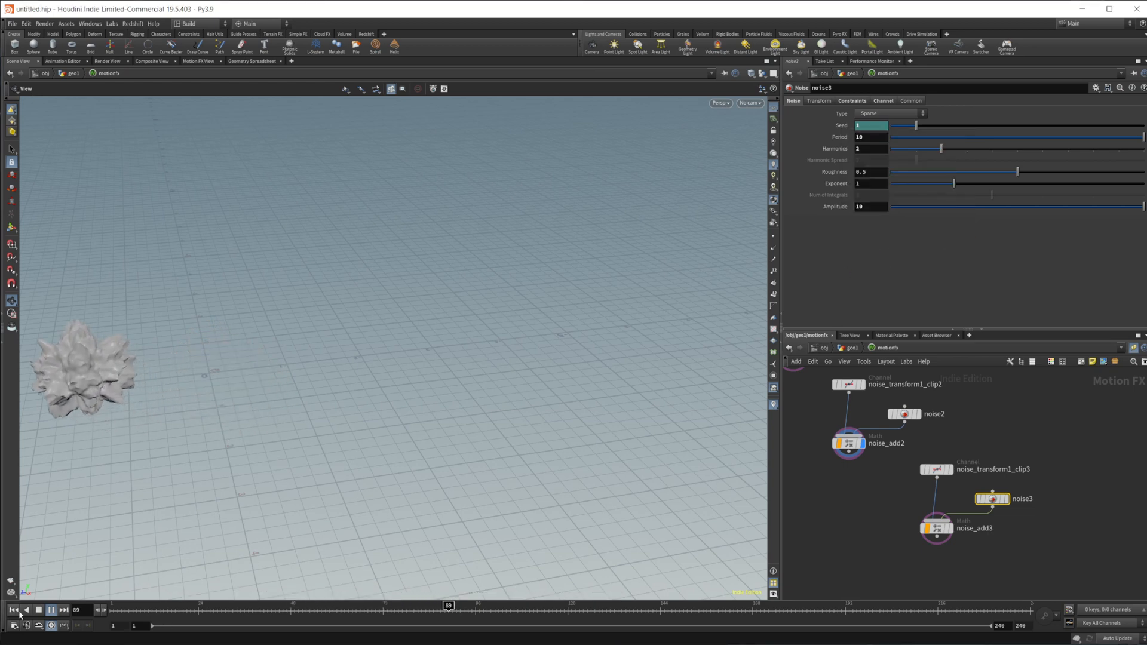
click(37, 609)
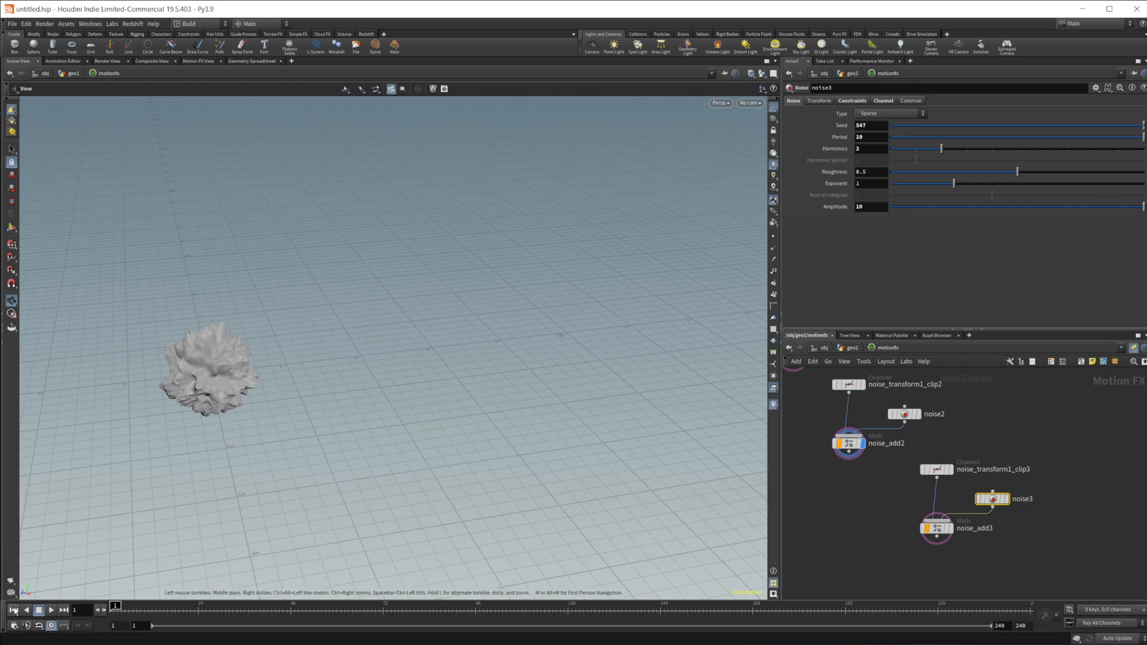
click(39, 610)
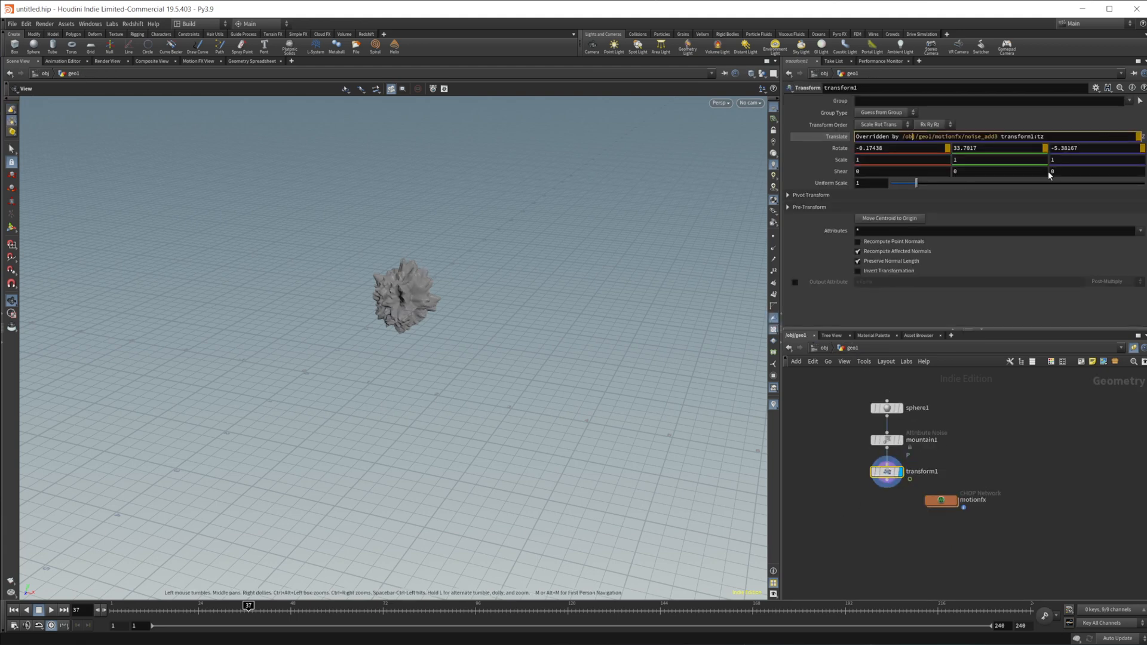
double_click(1028, 137)
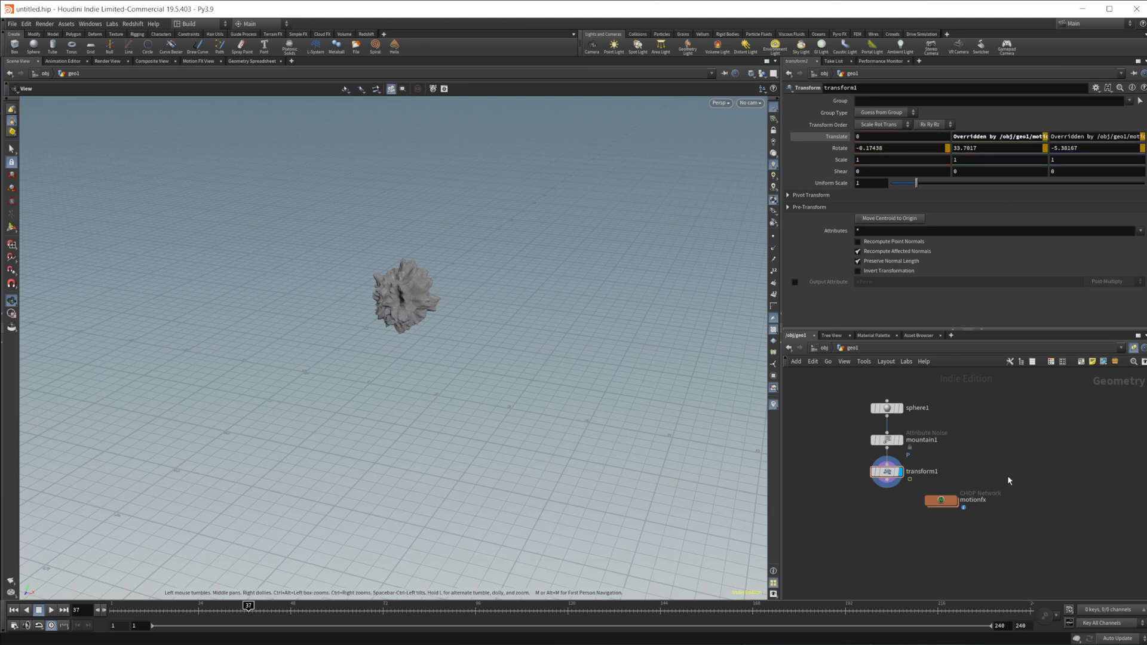
mouse_move(978, 454)
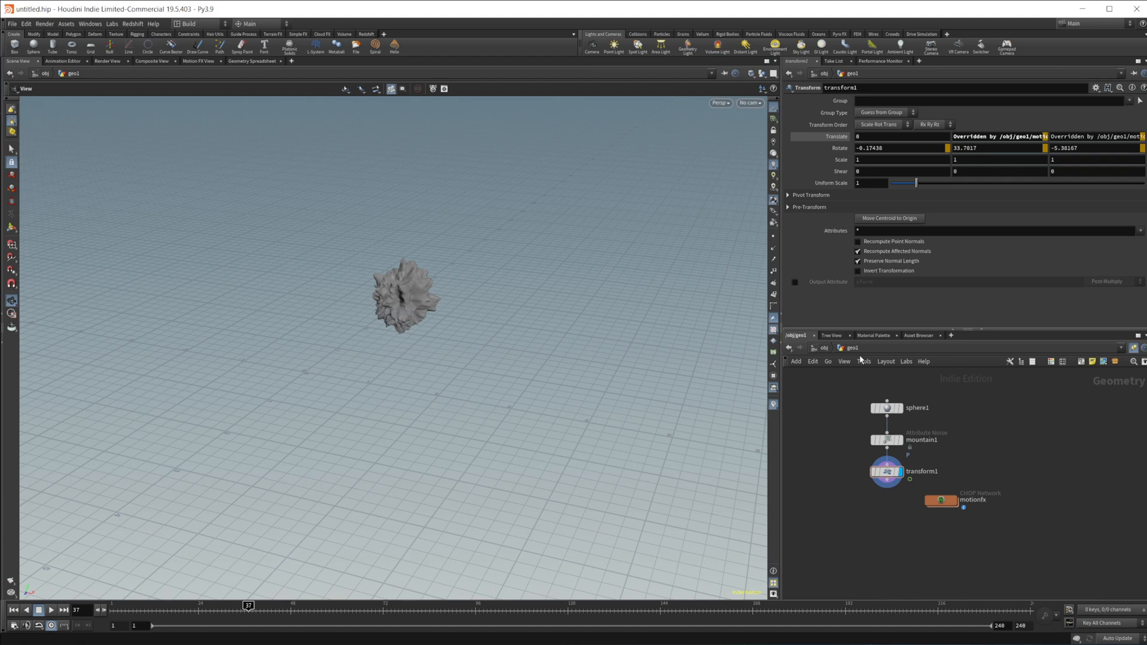
mouse_move(961, 529)
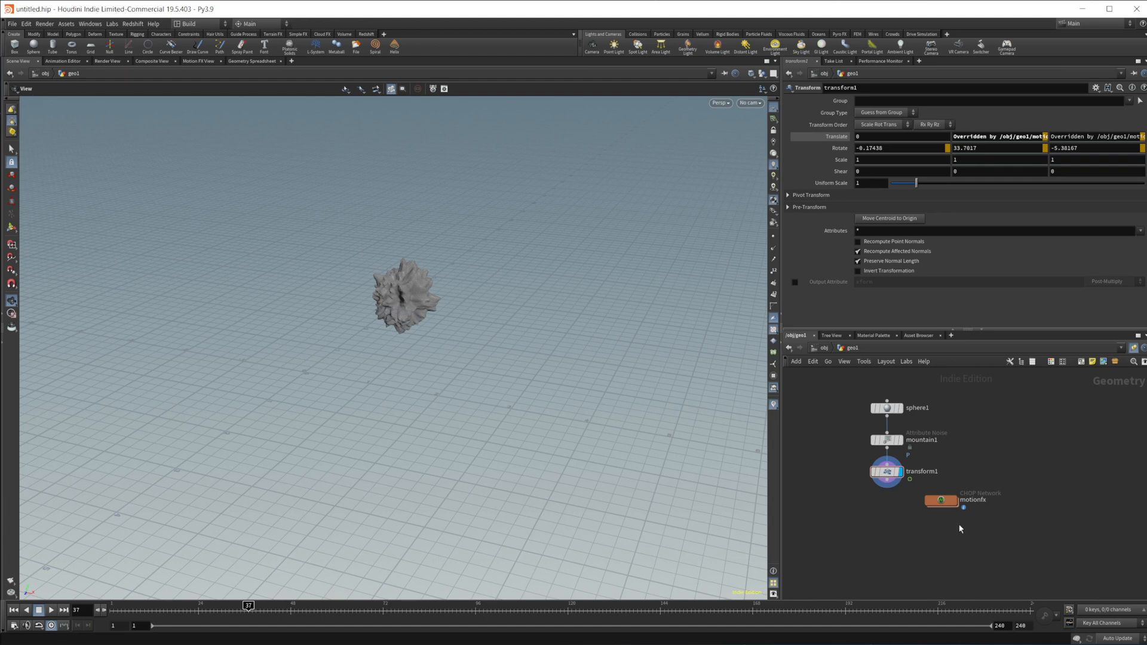